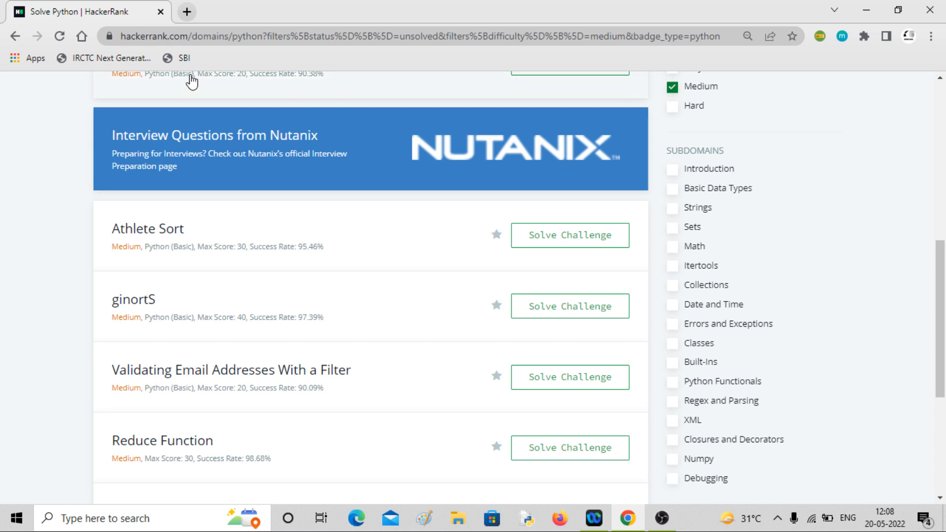
{"action": "mouse_move", "coordinate": [57, 245]}
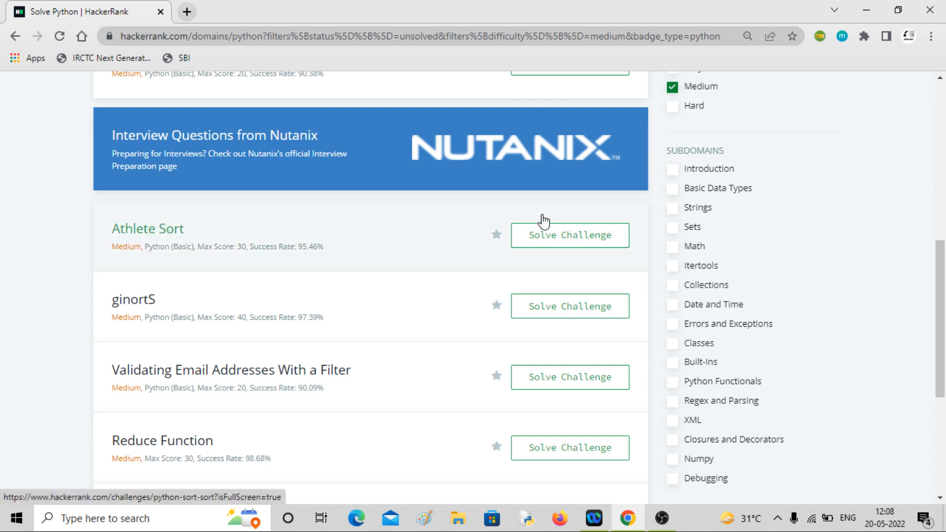
Start solving the Athlete Sort challenge and read its problem statement about sorting athletes.
{"action": "left_click", "coordinate": [568, 234]}
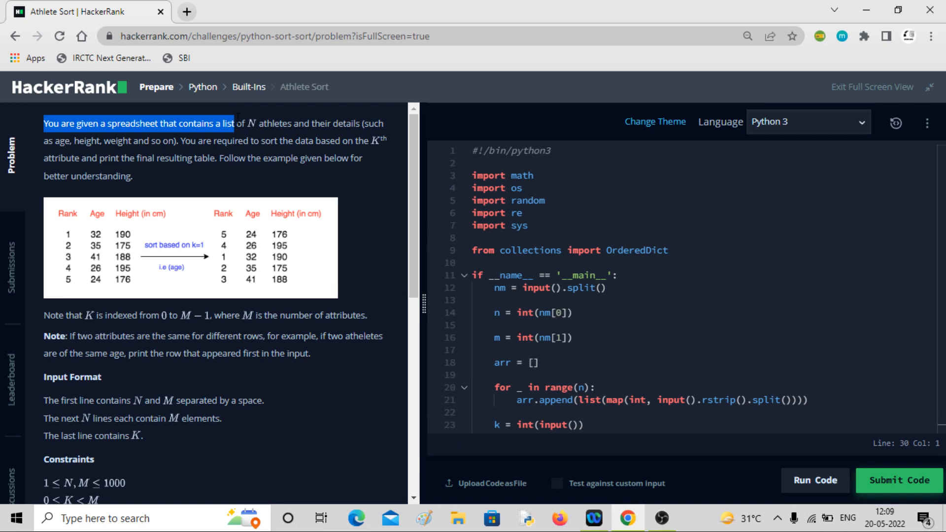
{"action": "double_click", "coordinate": [272, 123]}
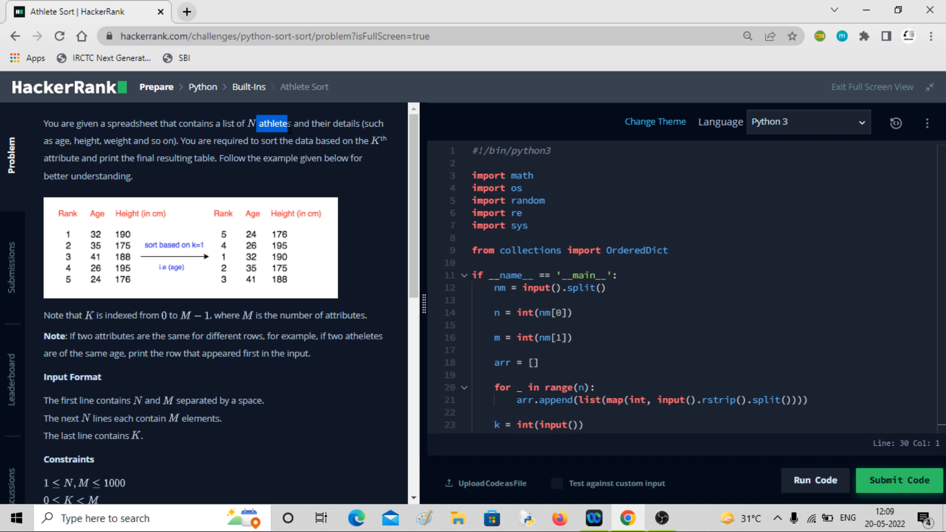
{"action": "double_click", "coordinate": [334, 124]}
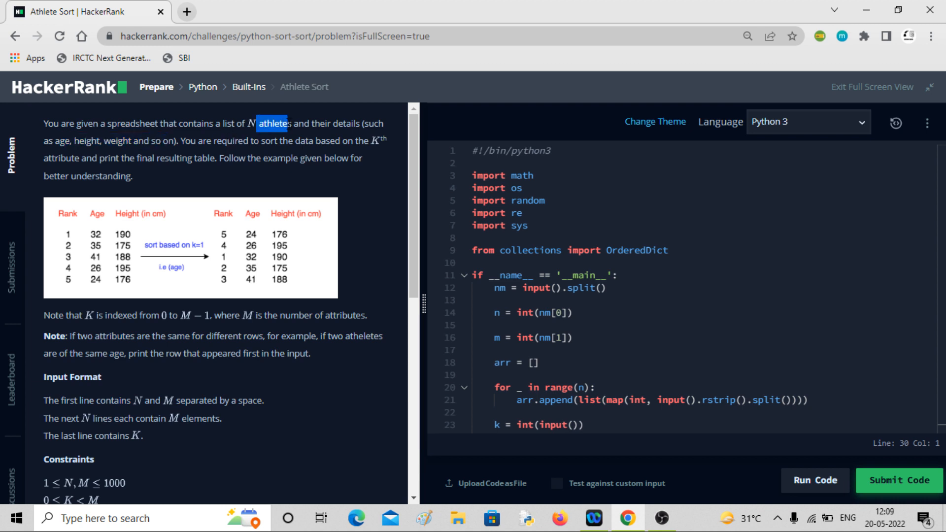
{"action": "mouse_move", "coordinate": [76, 136]}
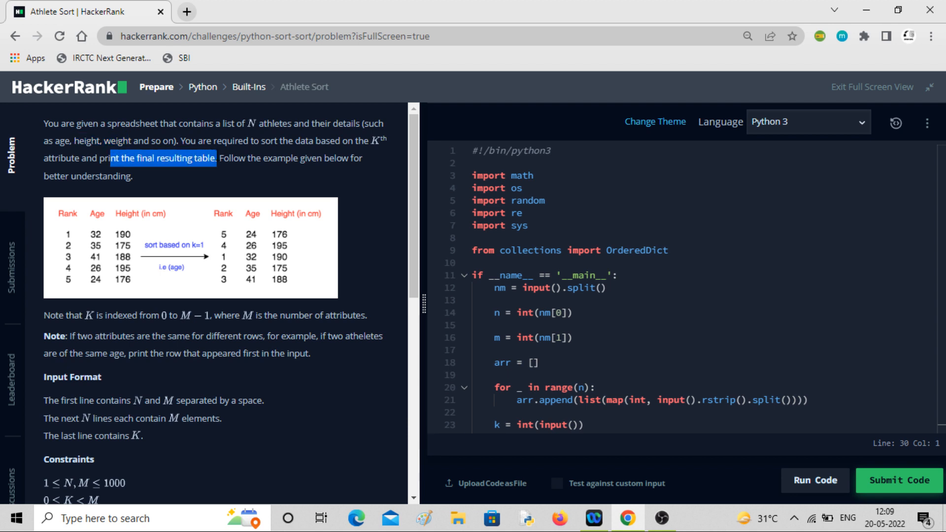
Scroll the problem statement down to the sorting example, constraints and output format.
{"action": "scroll", "scroll_direction": "down", "scroll_amount": 3}
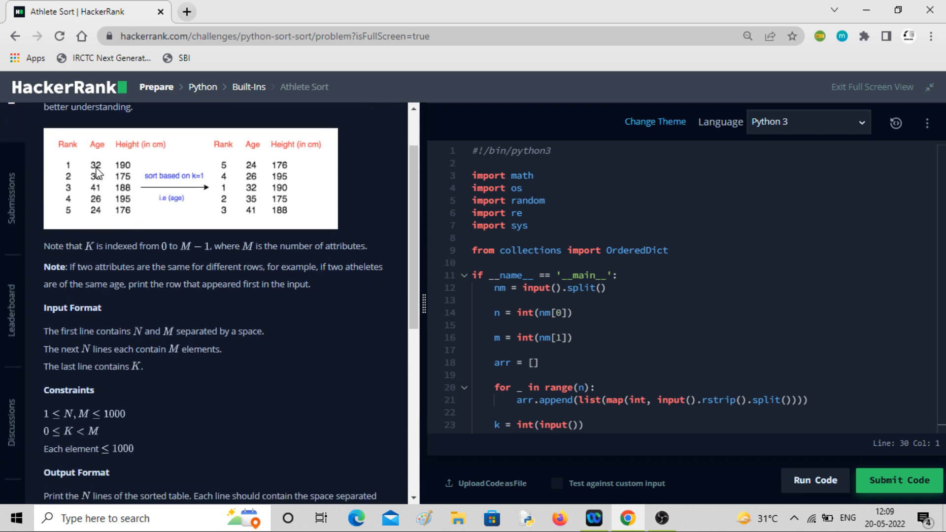
{"action": "mouse_move", "coordinate": [133, 222]}
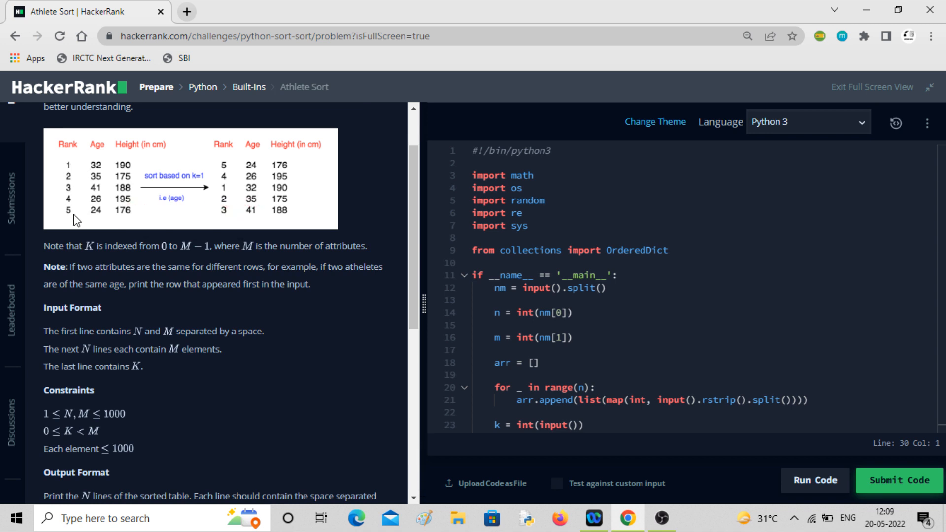
{"action": "mouse_move", "coordinate": [135, 172]}
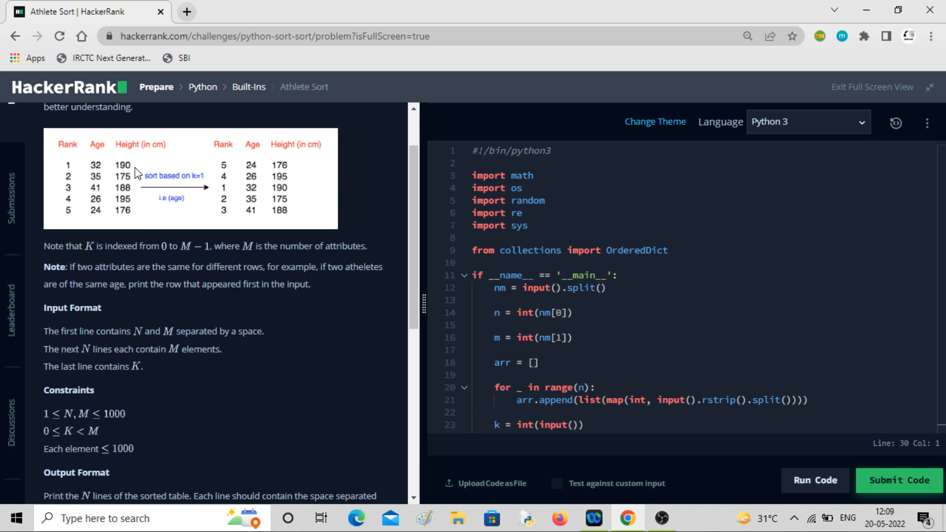
{"action": "mouse_move", "coordinate": [74, 183]}
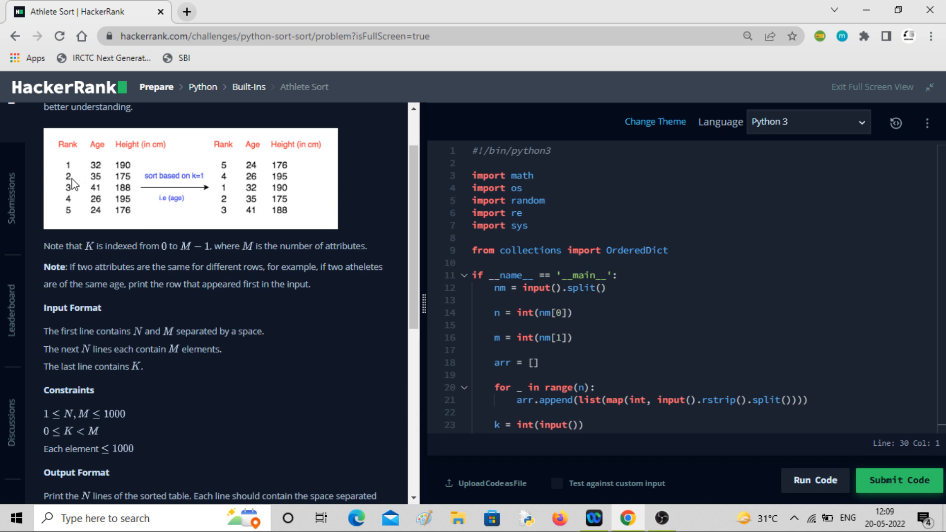
{"action": "mouse_move", "coordinate": [108, 209]}
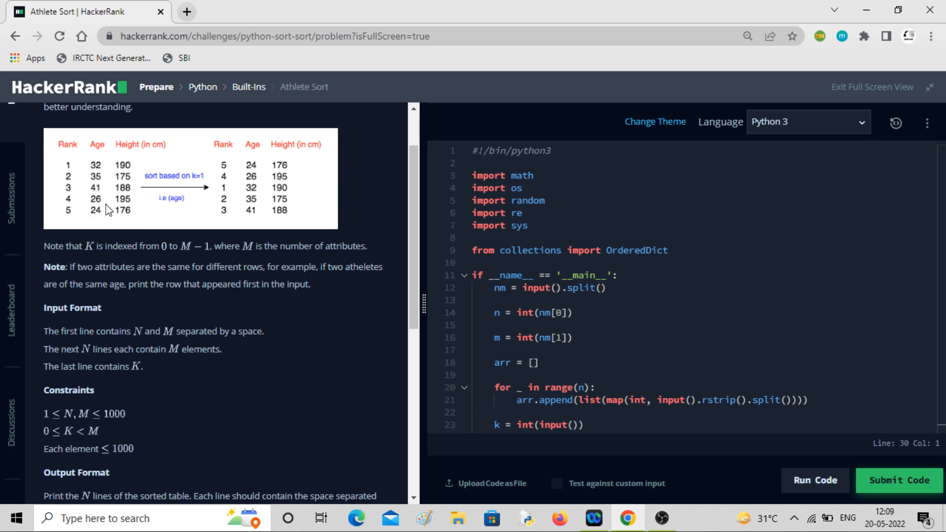
{"action": "mouse_move", "coordinate": [136, 216]}
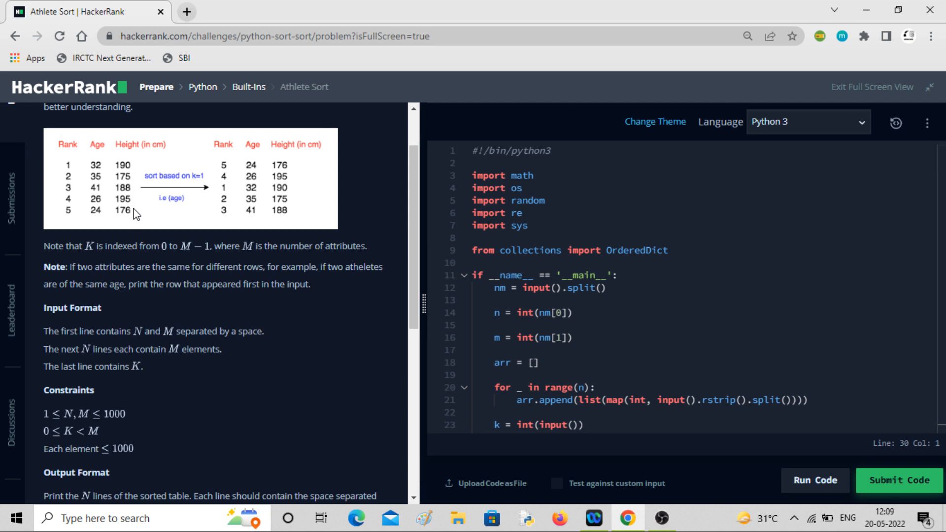
{"action": "mouse_move", "coordinate": [158, 188]}
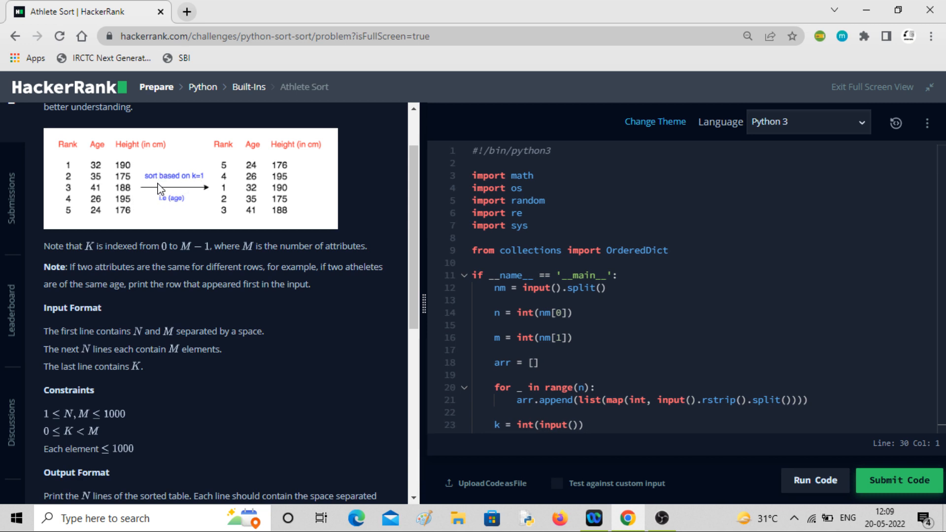
{"action": "mouse_move", "coordinate": [97, 148]}
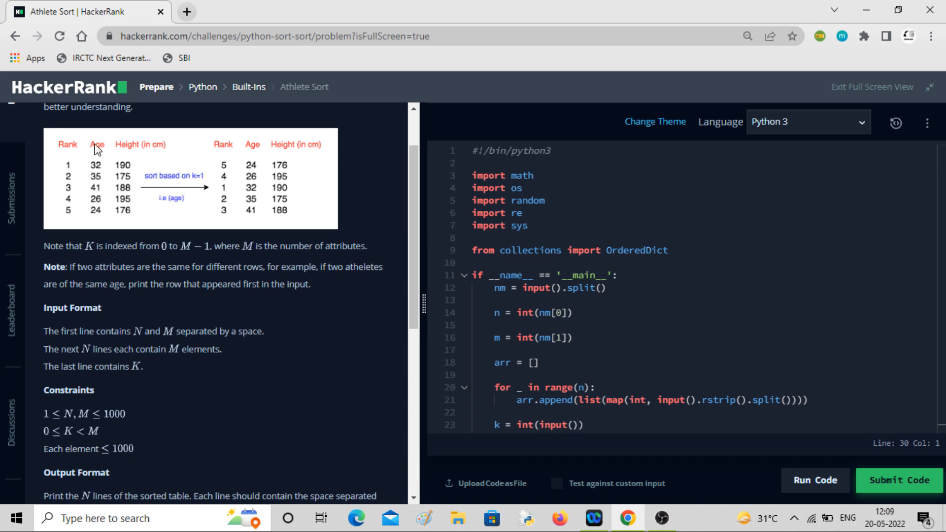
{"action": "mouse_move", "coordinate": [95, 216]}
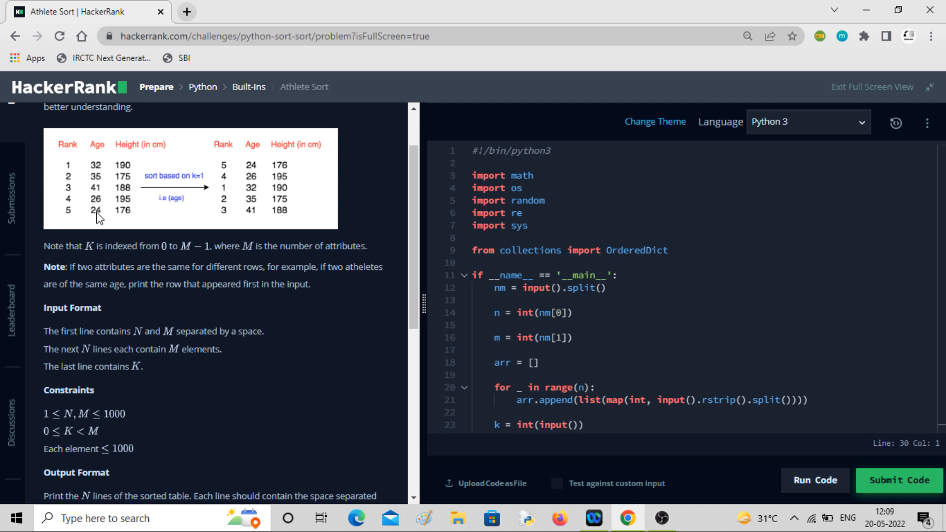
{"action": "mouse_move", "coordinate": [253, 171]}
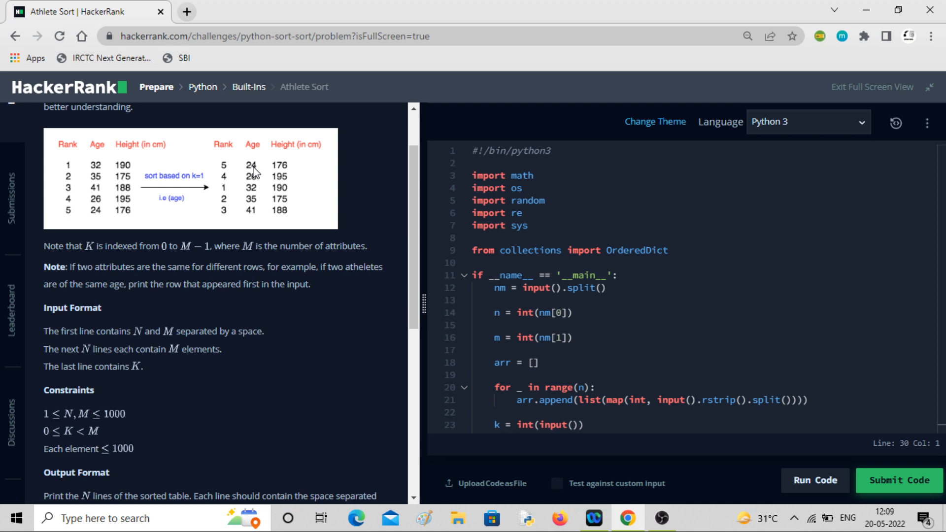
{"action": "mouse_move", "coordinate": [257, 215]}
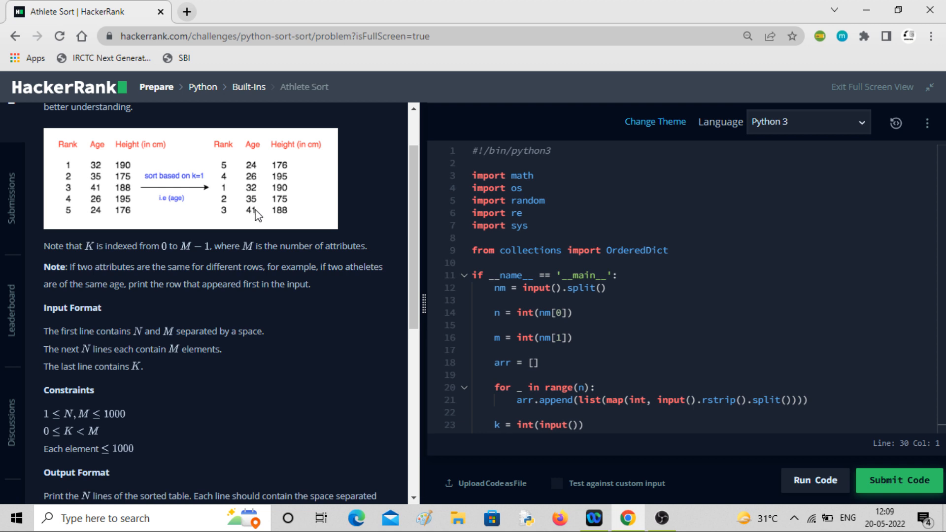
{"action": "mouse_move", "coordinate": [94, 255]}
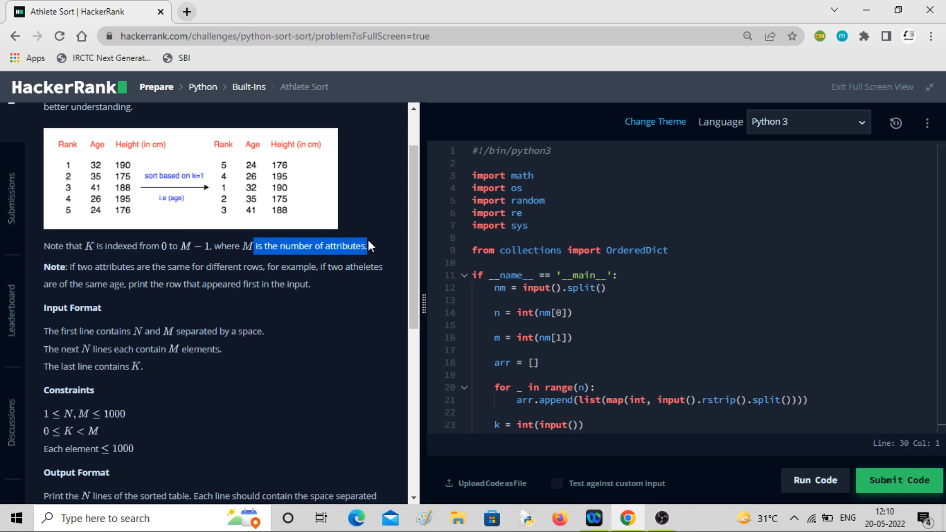
{"action": "mouse_move", "coordinate": [88, 195]}
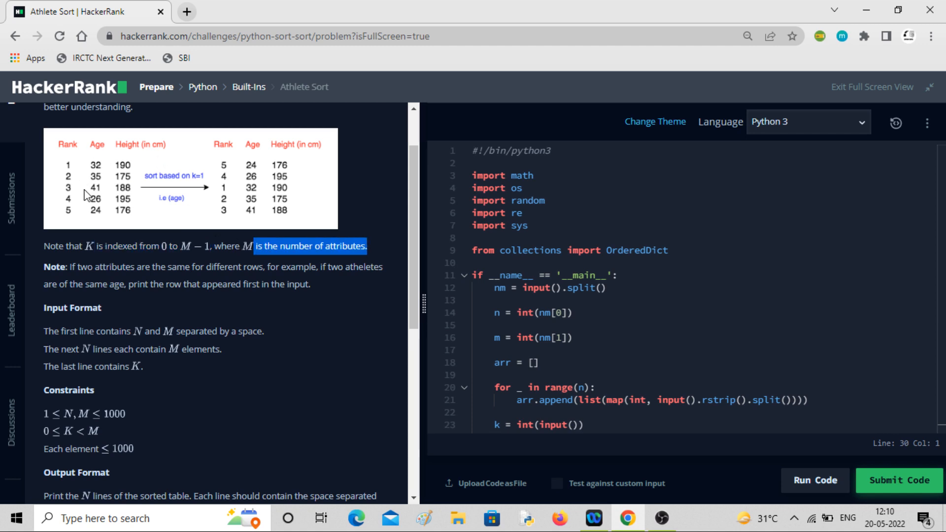
{"action": "mouse_move", "coordinate": [107, 175]}
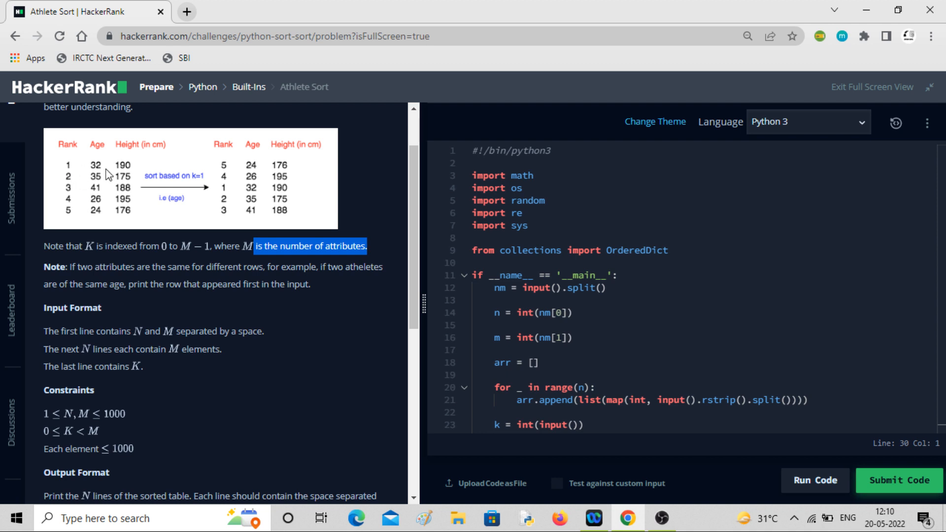
{"action": "mouse_move", "coordinate": [129, 182]}
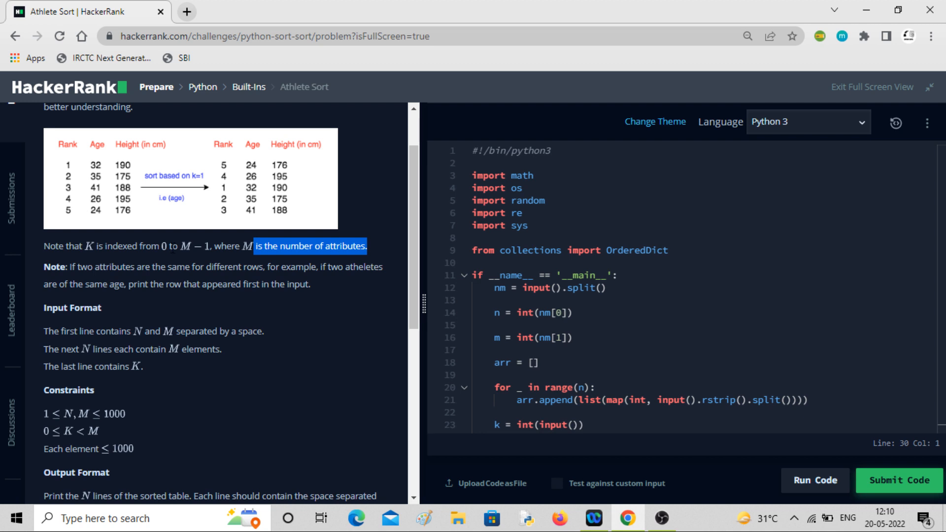
{"action": "mouse_move", "coordinate": [207, 247]}
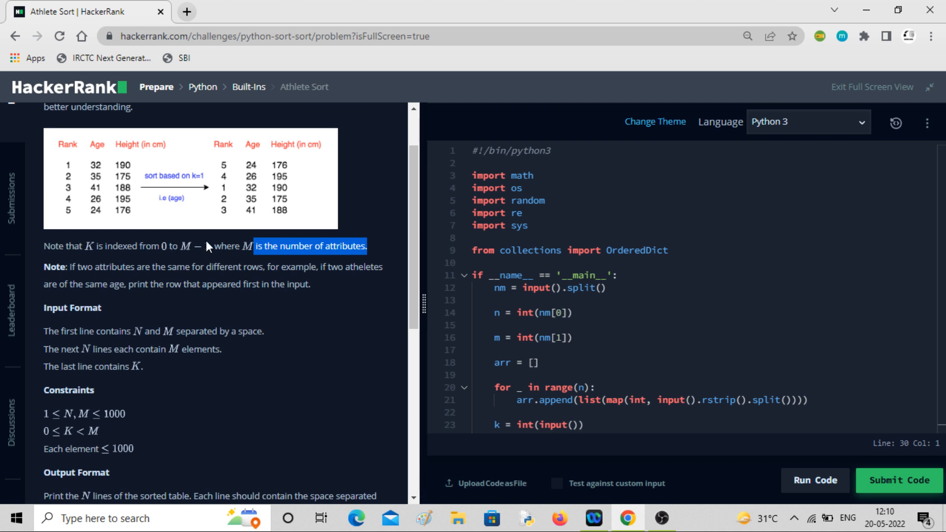
{"action": "mouse_move", "coordinate": [133, 163]}
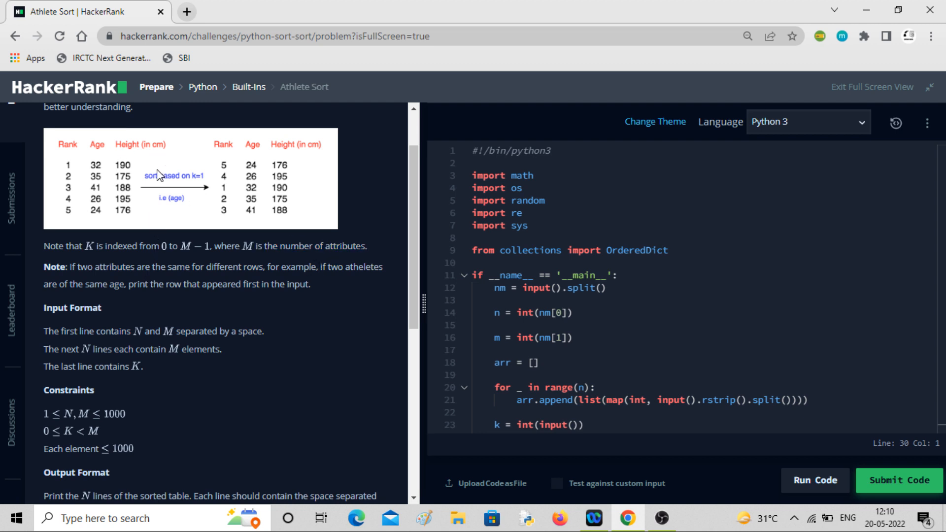
{"action": "mouse_move", "coordinate": [165, 244]}
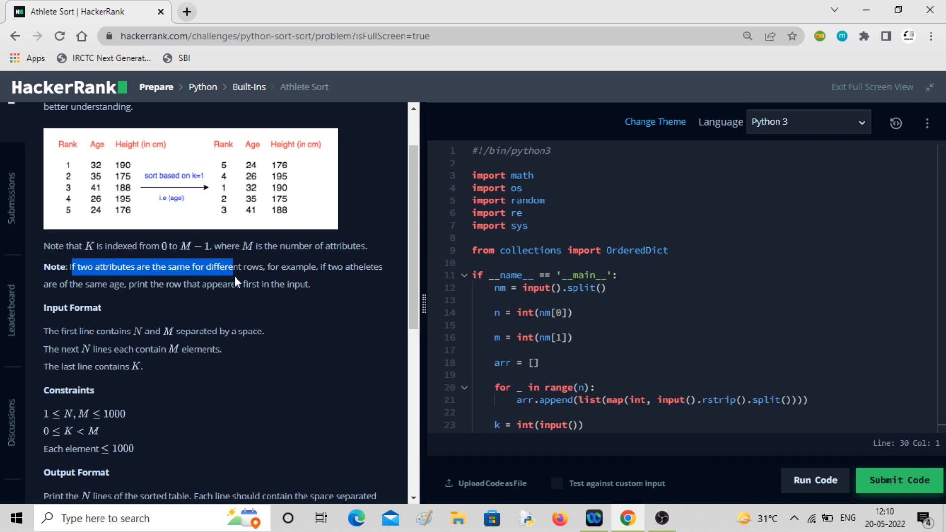
{"action": "mouse_move", "coordinate": [68, 182]}
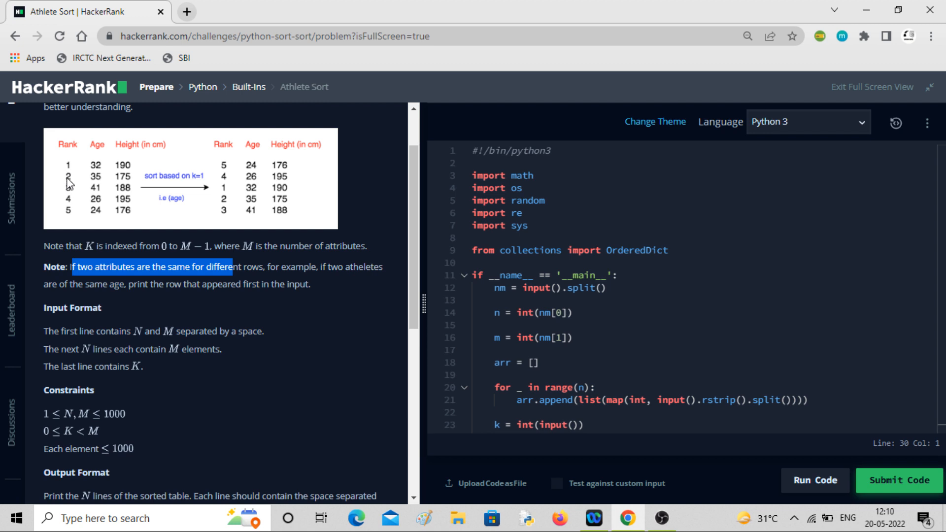
{"action": "mouse_move", "coordinate": [293, 284]}
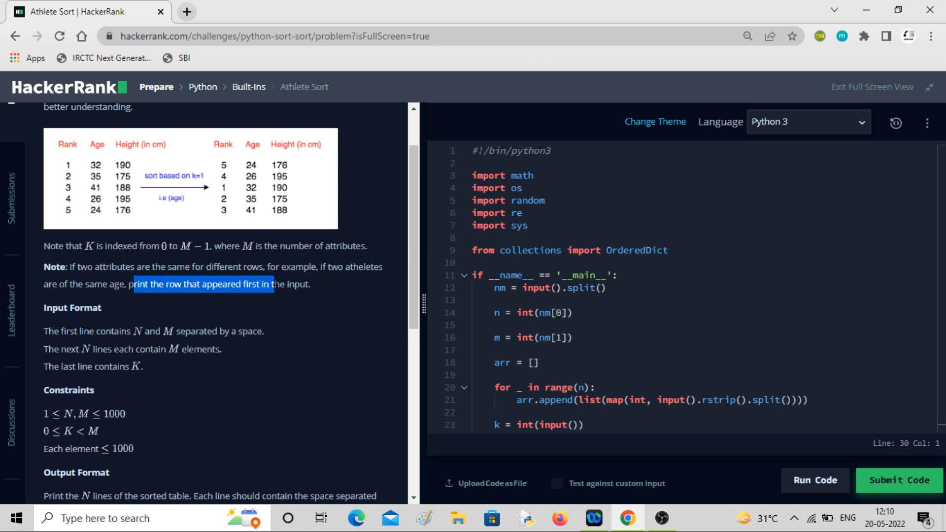
{"action": "mouse_move", "coordinate": [101, 209]}
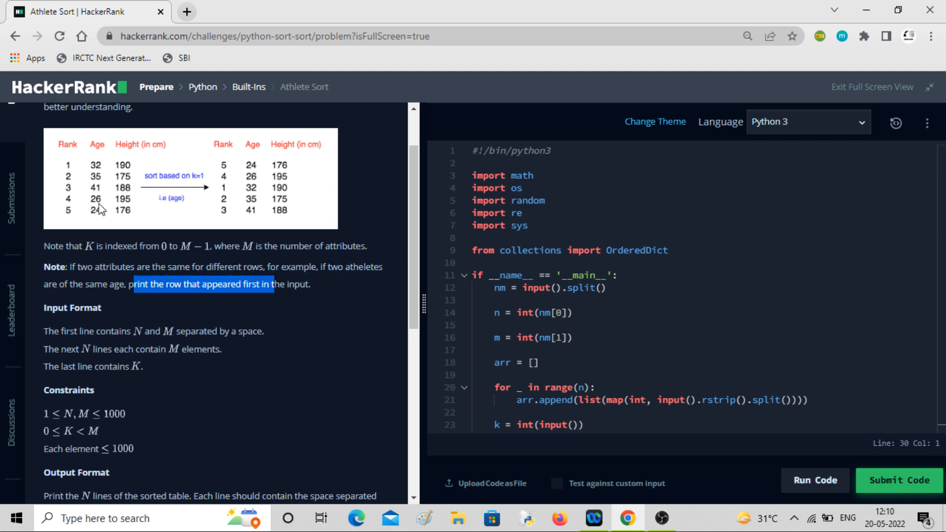
{"action": "mouse_move", "coordinate": [130, 173]}
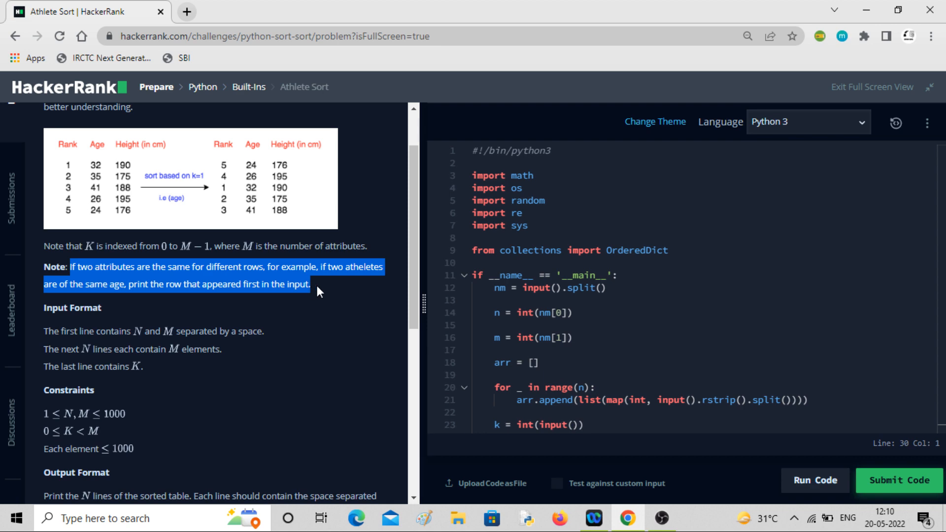
{"action": "scroll", "scroll_direction": "down", "scroll_amount": 3}
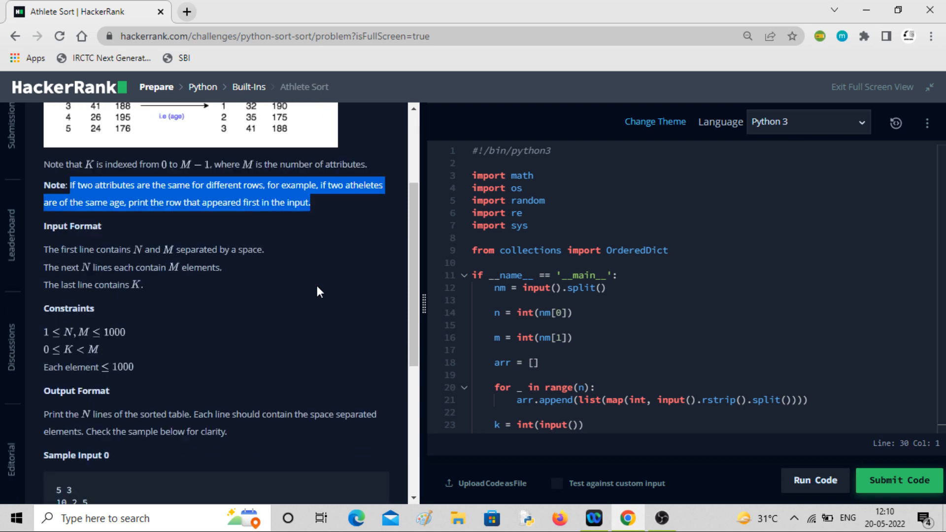
{"action": "scroll", "scroll_direction": "down", "scroll_amount": 3}
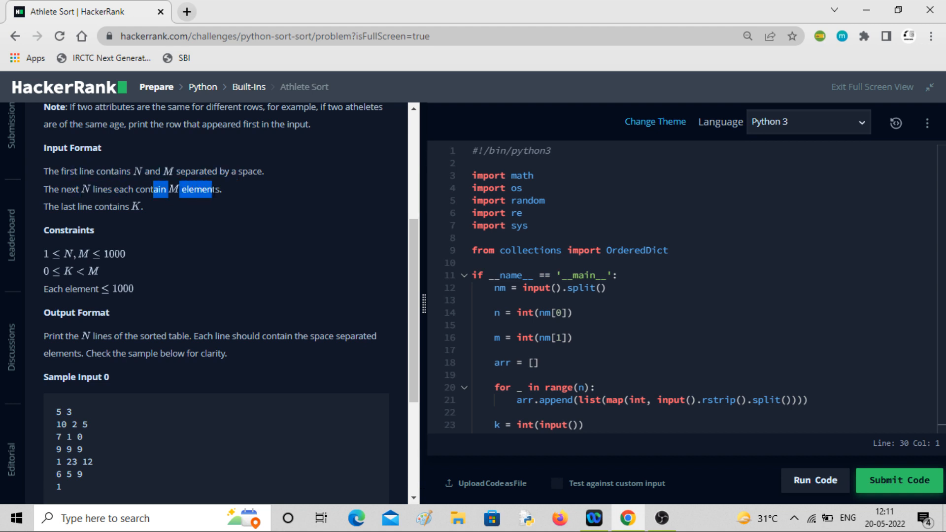
{"action": "scroll", "scroll_direction": "down", "scroll_amount": 3}
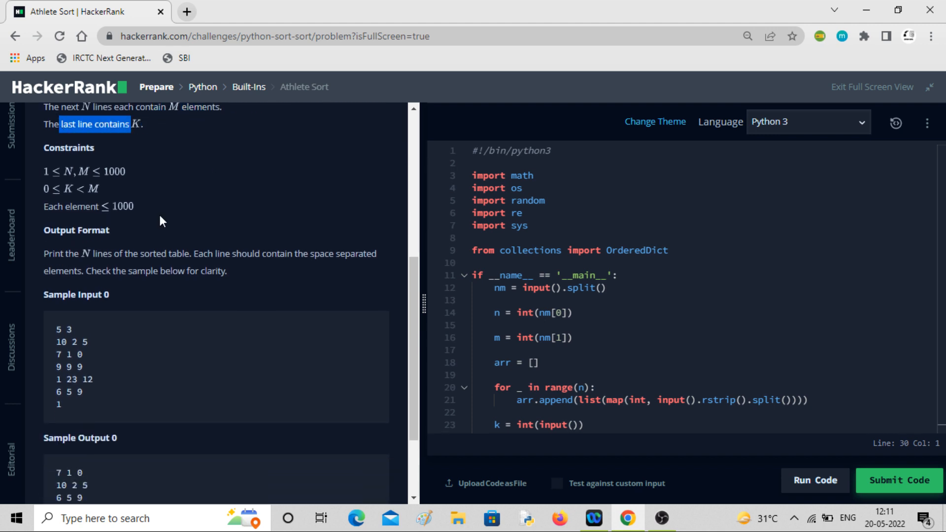
{"action": "mouse_move", "coordinate": [203, 248]}
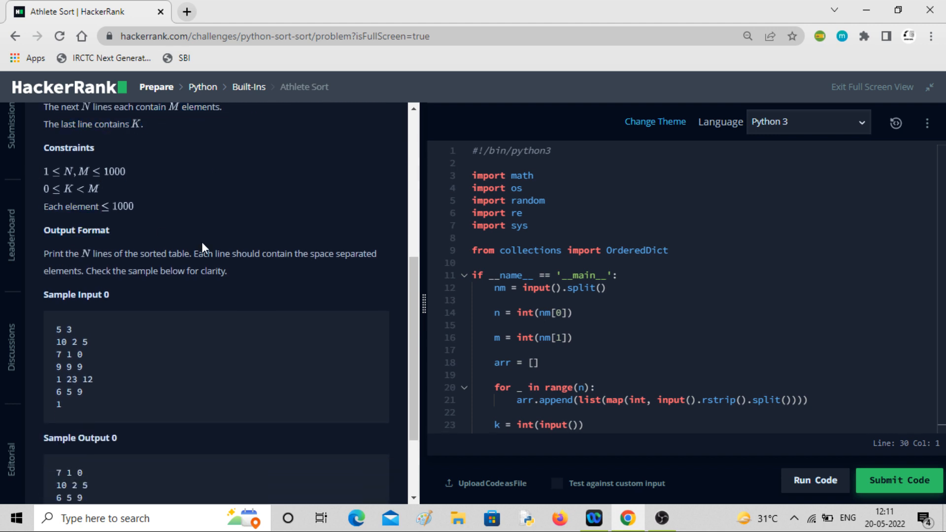
{"action": "mouse_move", "coordinate": [120, 175]}
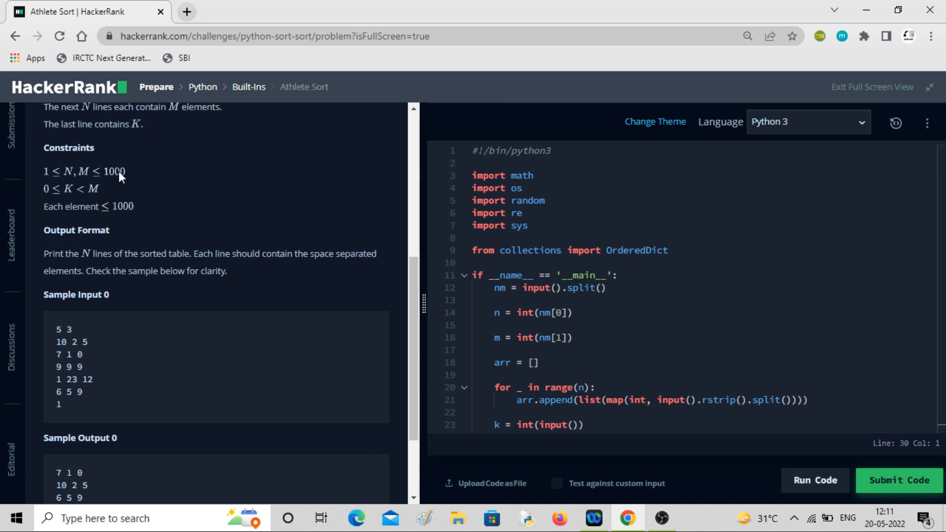
{"action": "mouse_move", "coordinate": [90, 184]}
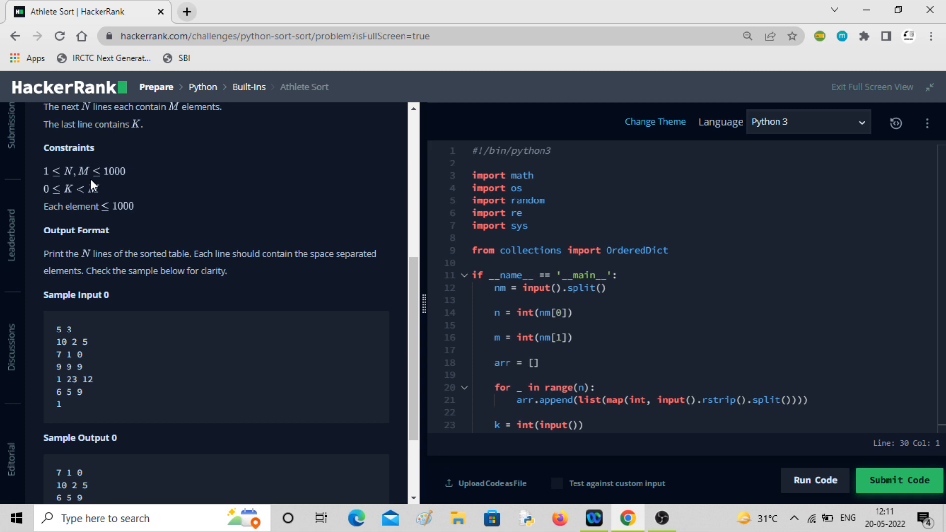
{"action": "mouse_move", "coordinate": [92, 187]}
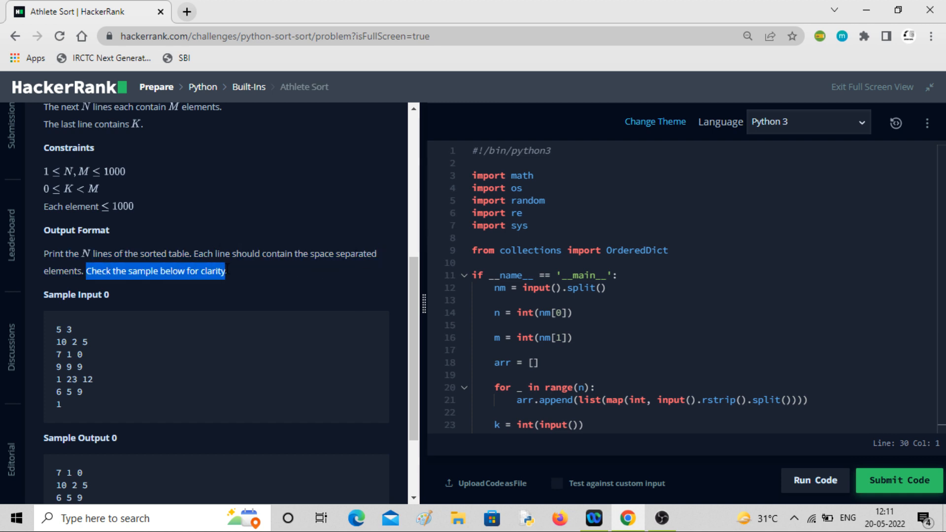
{"action": "scroll", "scroll_direction": "down", "scroll_amount": 3}
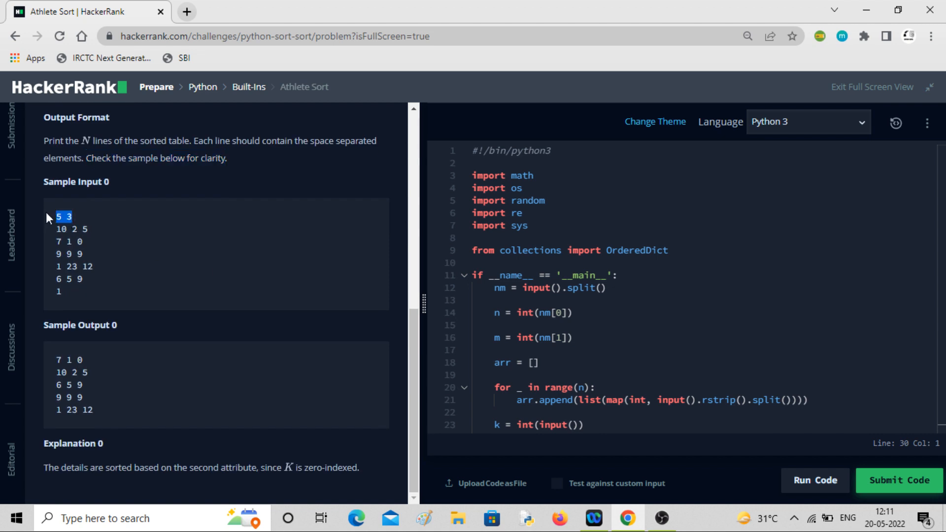
{"action": "mouse_move", "coordinate": [89, 283]}
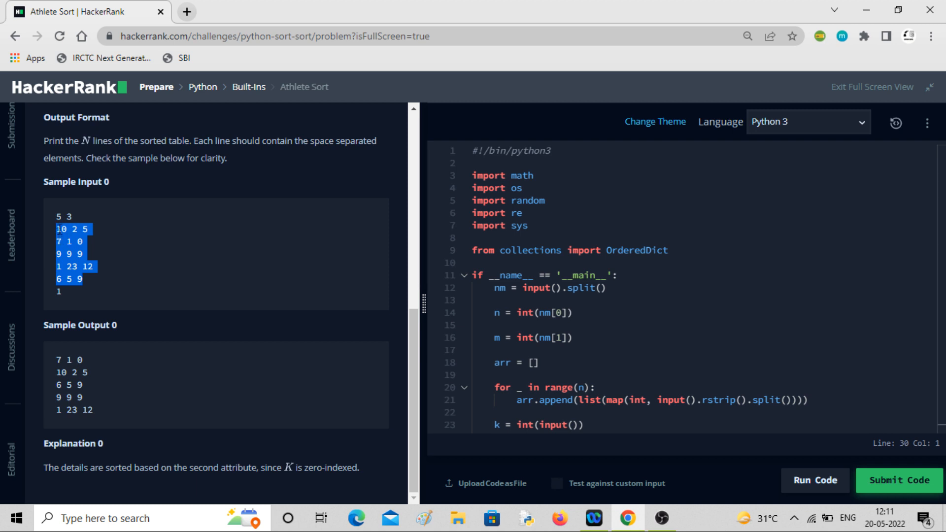
{"action": "mouse_move", "coordinate": [99, 304]}
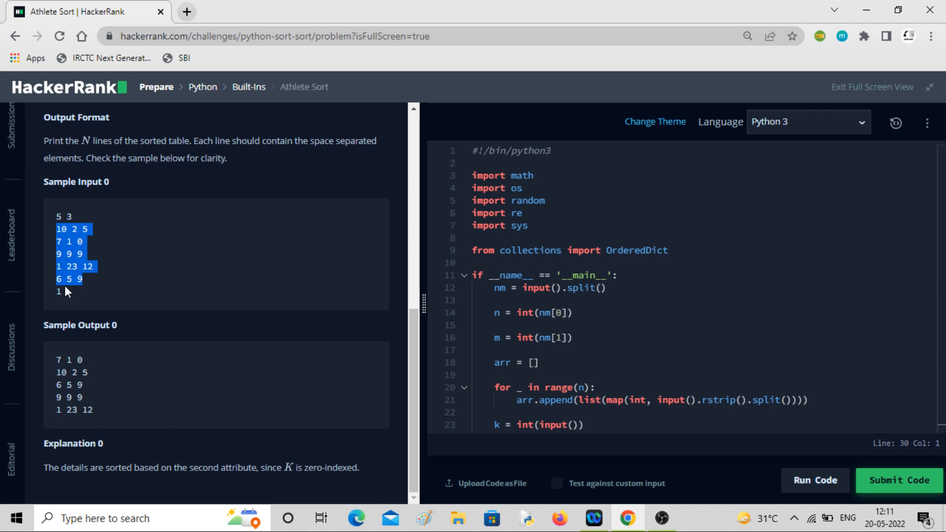
{"action": "left_click", "coordinate": [57, 291]}
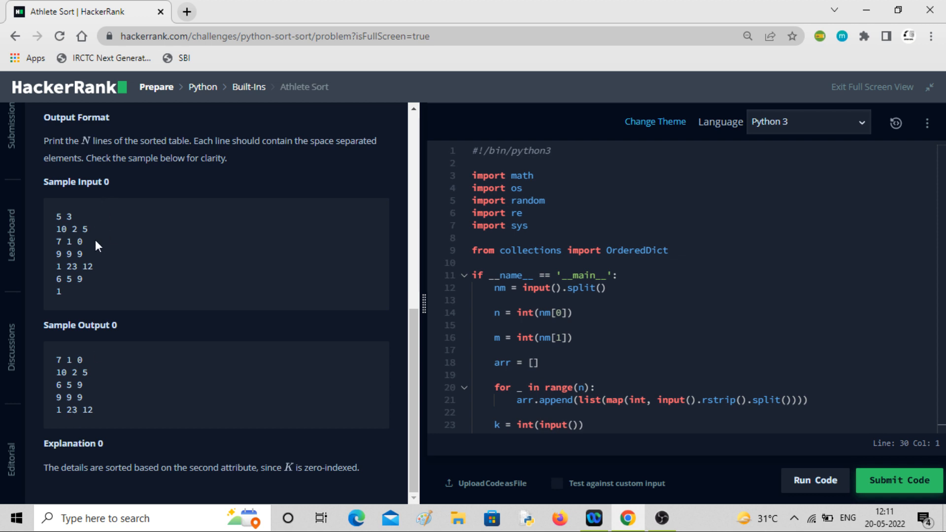
{"action": "mouse_move", "coordinate": [101, 415]}
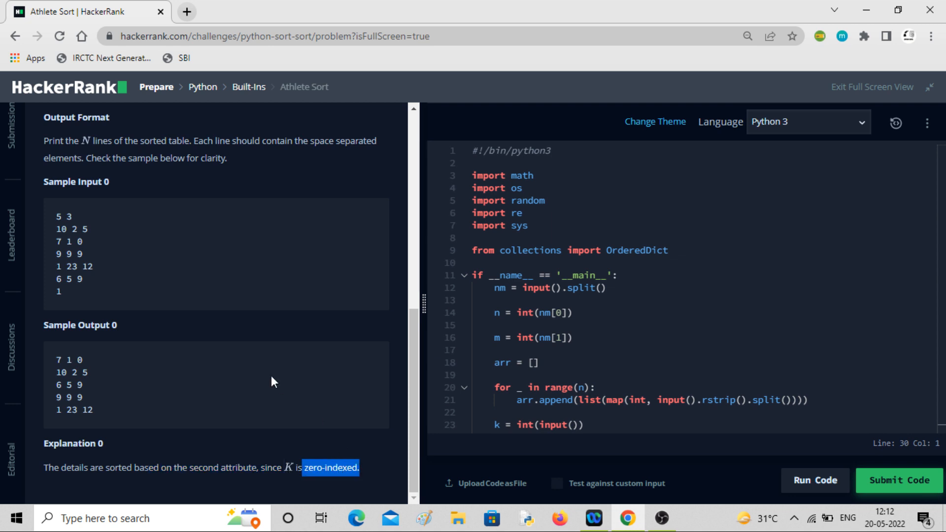
{"action": "scroll", "scroll_direction": "up", "scroll_amount": 3}
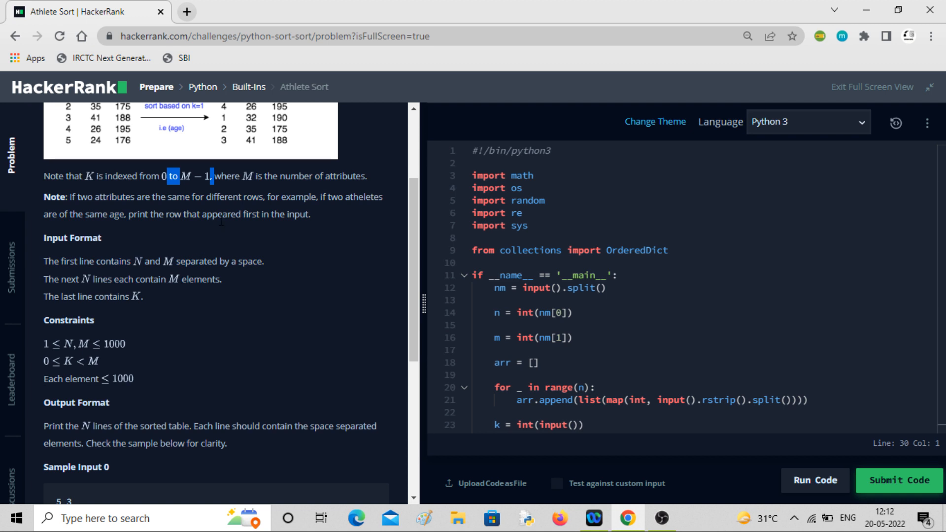
{"action": "mouse_move", "coordinate": [566, 324]}
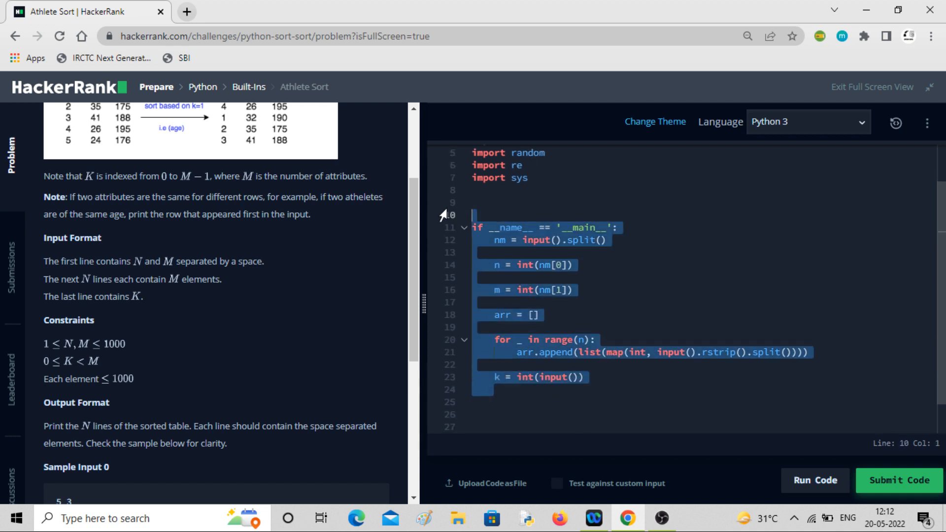
Review the template's input-reading lines for n, m, the rows and k after removing the OrderedDict import.
{"action": "scroll", "scroll_direction": "up", "scroll_amount": 3}
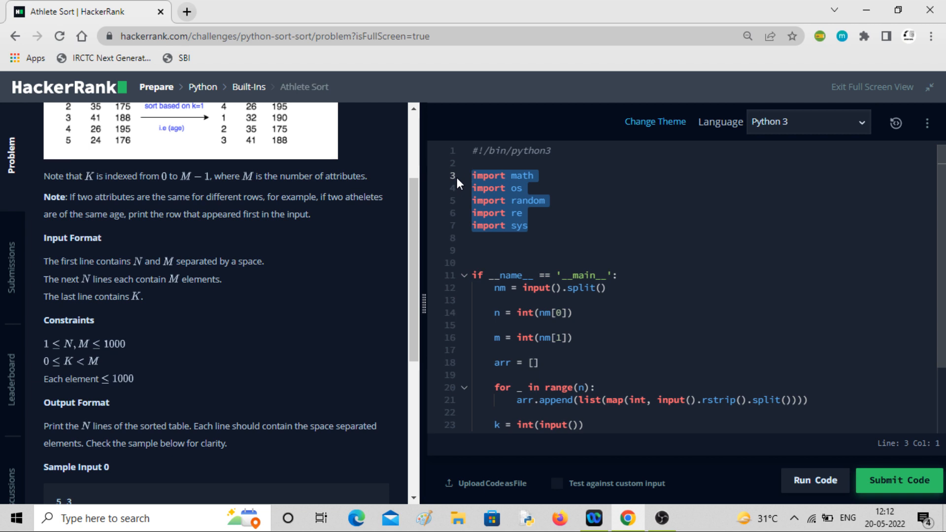
{"action": "scroll", "scroll_direction": "down", "scroll_amount": 3}
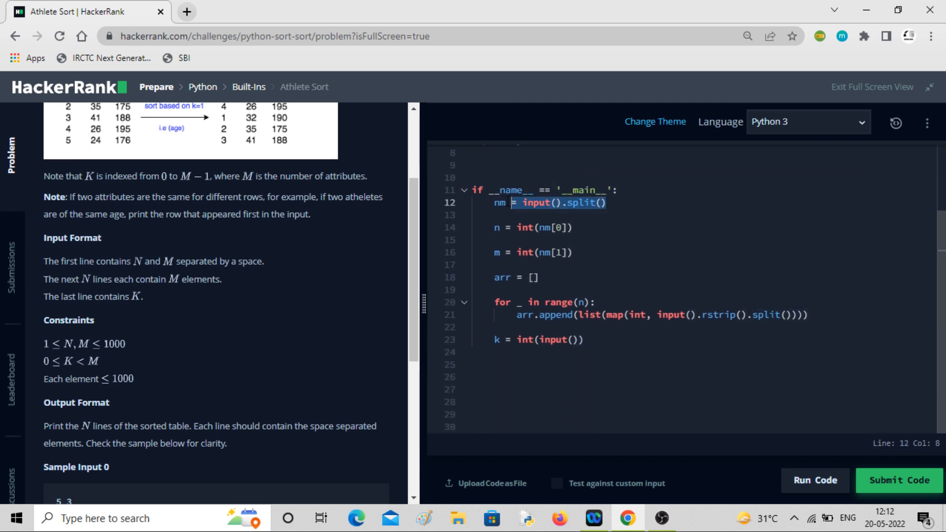
{"action": "right_click", "coordinate": [498, 203]}
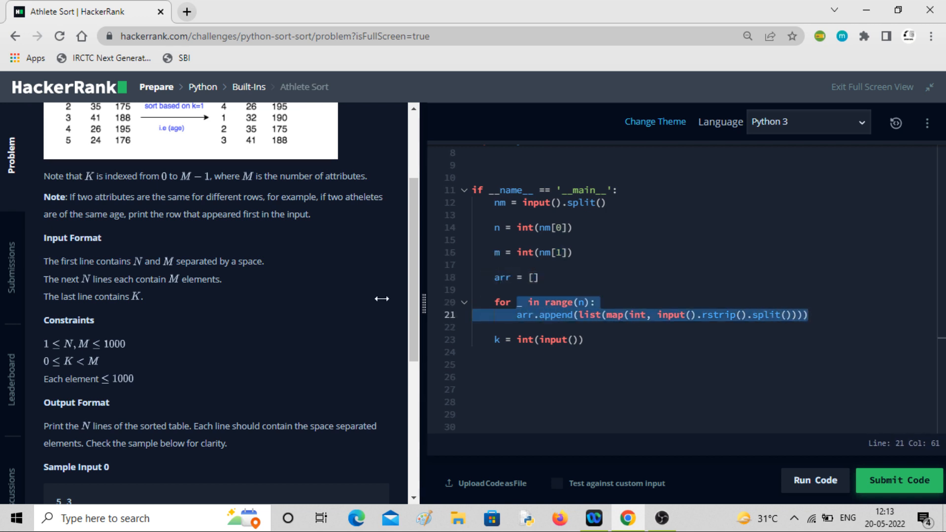
{"action": "scroll", "scroll_direction": "down", "scroll_amount": 3}
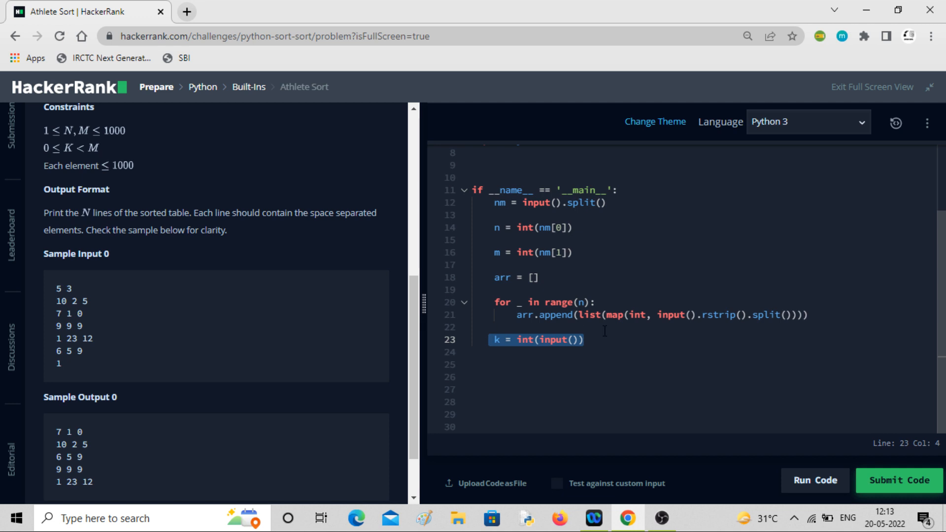
Add print(arr) after the k line and run the sample test, which reports Wrong Answer showing the nested list.
{"action": "left_click", "coordinate": [576, 339]}
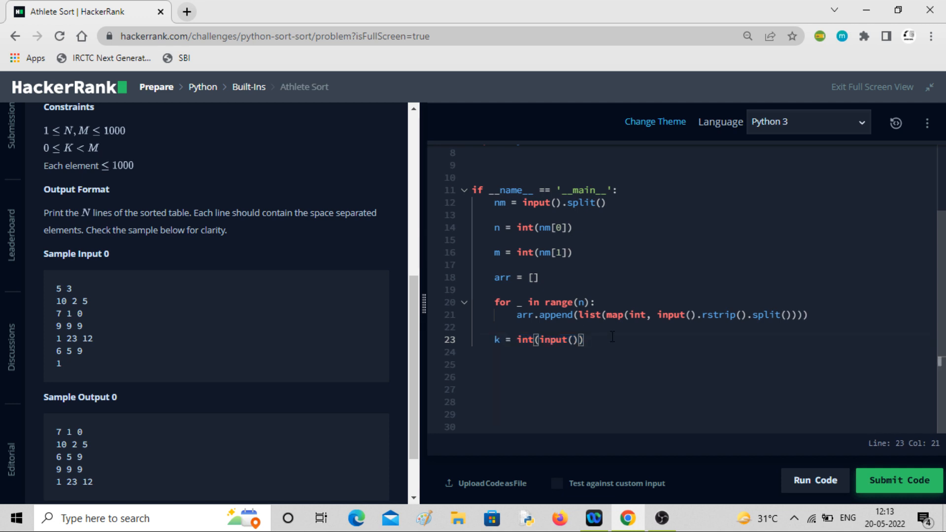
{"action": "type", "text": "print("}
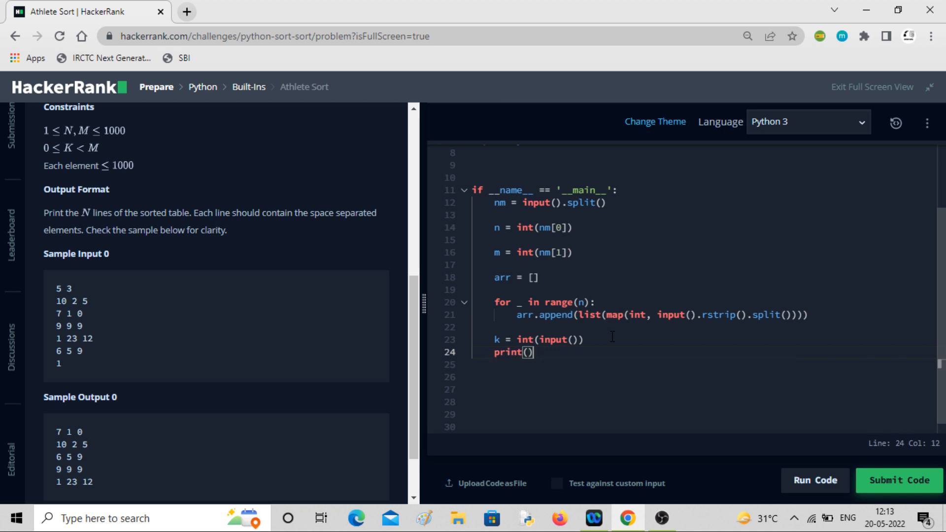
{"action": "type", "text": "arr"}
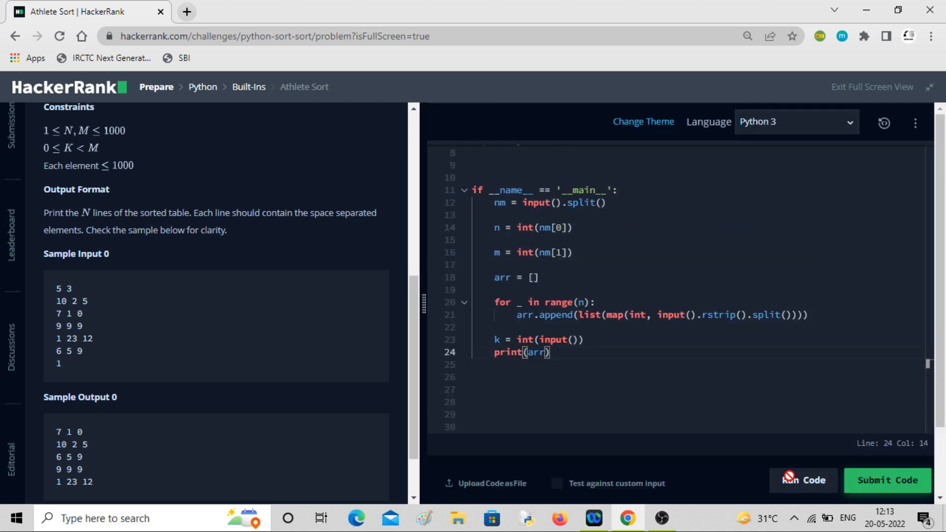
{"action": "left_click", "coordinate": [802, 480]}
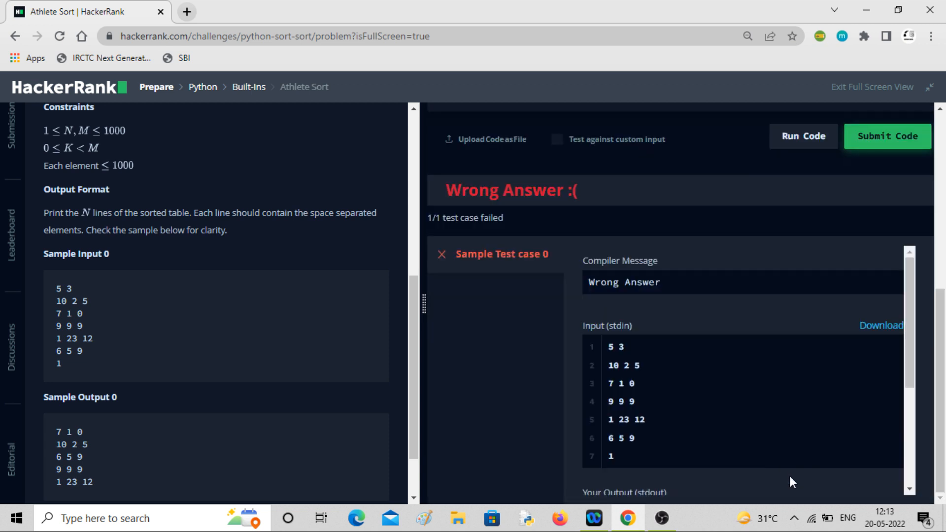
{"action": "scroll", "scroll_direction": "down", "scroll_amount": 3}
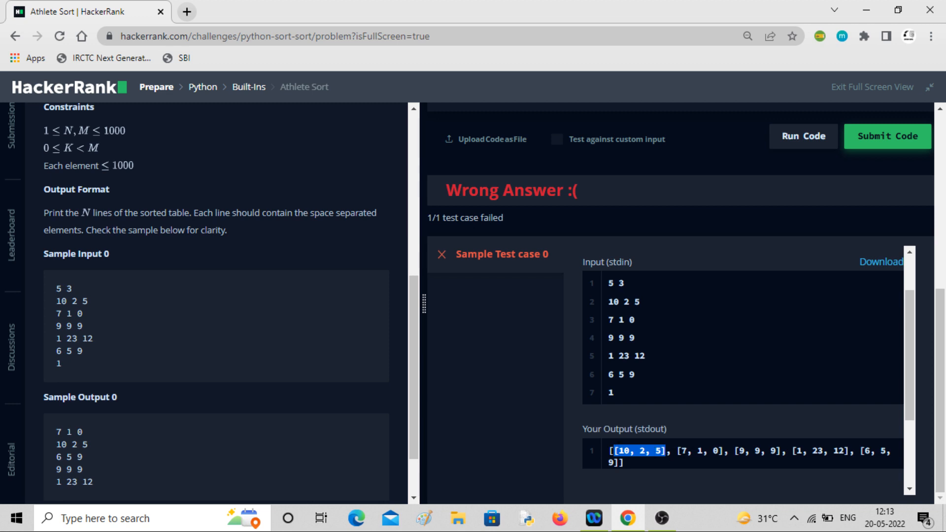
{"action": "mouse_move", "coordinate": [759, 465]}
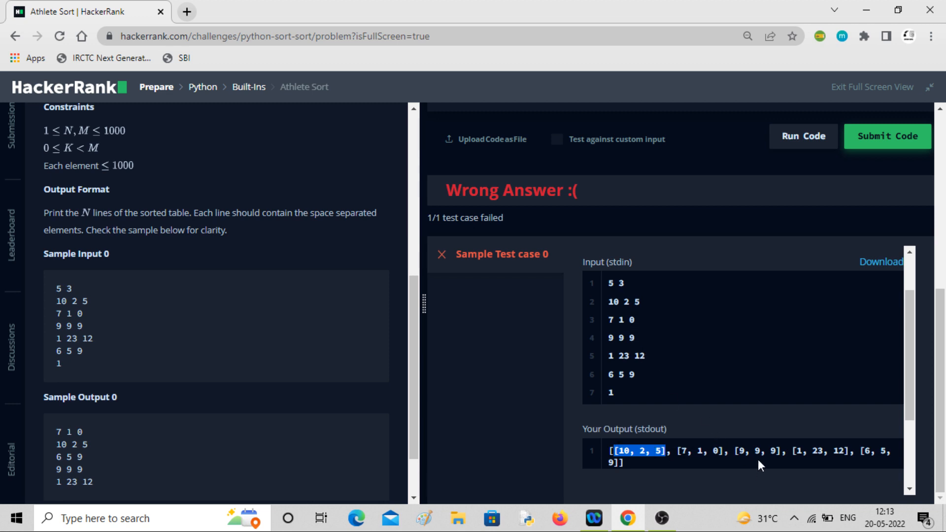
{"action": "mouse_move", "coordinate": [653, 392]}
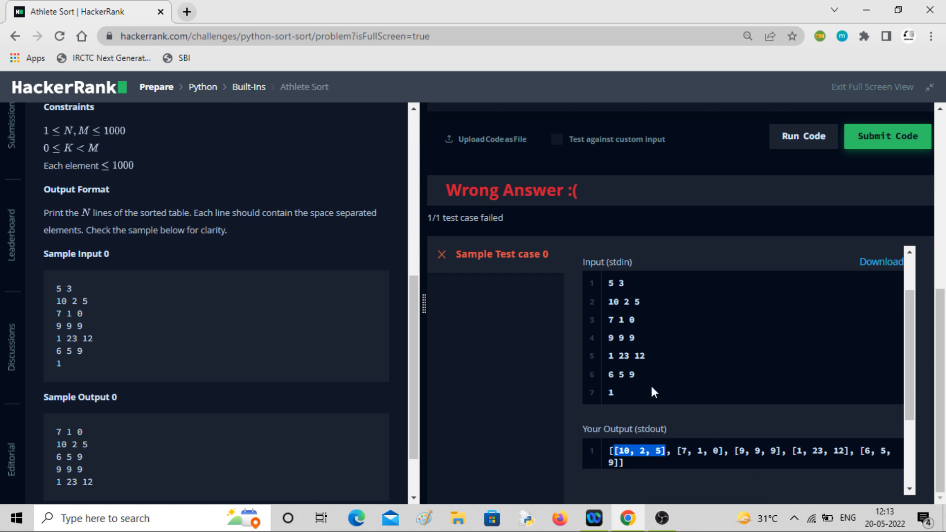
{"action": "mouse_move", "coordinate": [752, 313]}
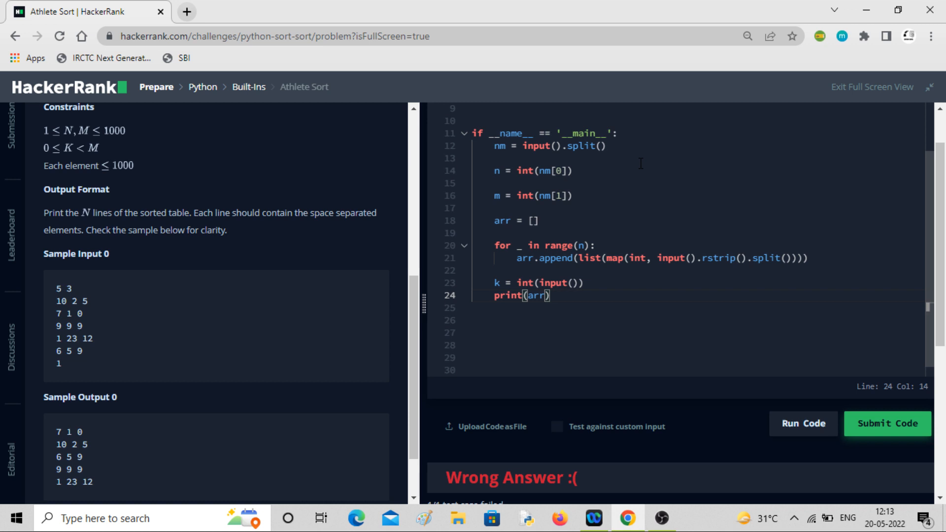
{"action": "mouse_move", "coordinate": [389, 197]}
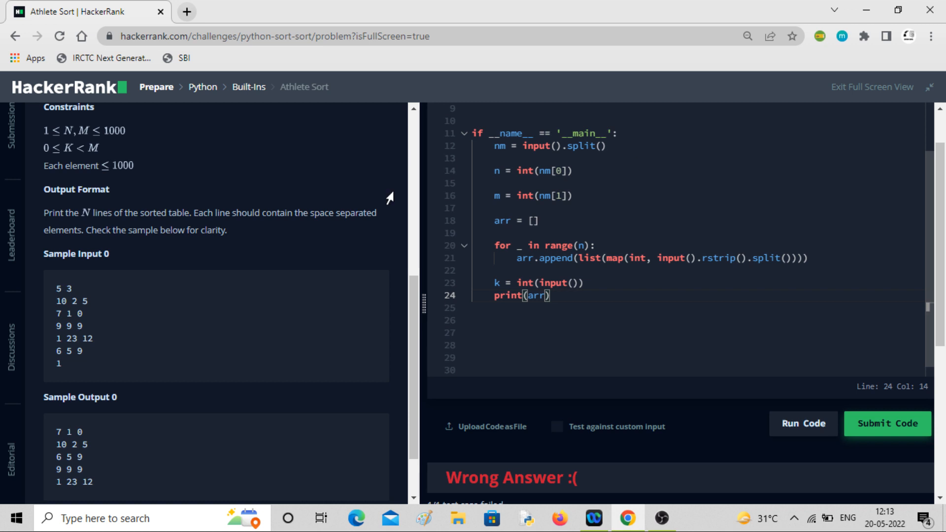
Scroll back to the tie-order note, then bring the top of the code into view for a new import.
{"action": "scroll", "scroll_direction": "up", "scroll_amount": 3}
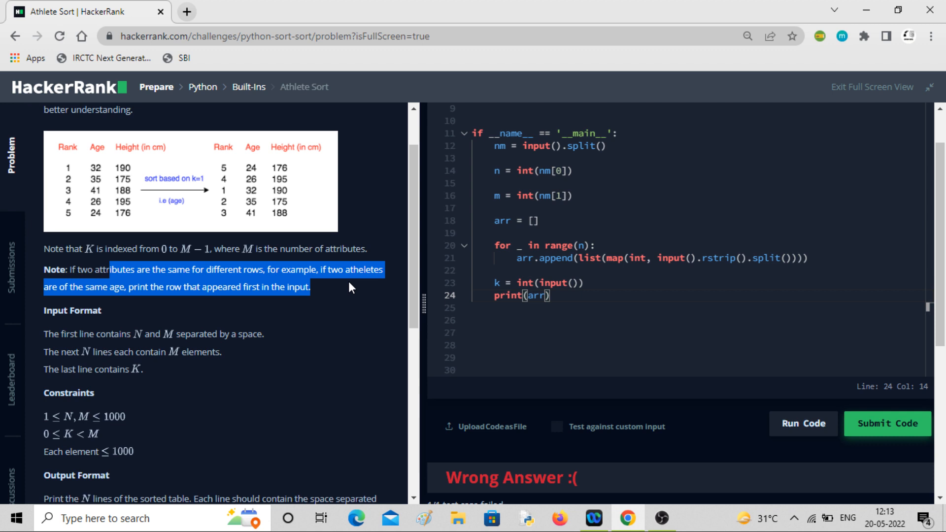
{"action": "scroll", "scroll_direction": "up", "scroll_amount": 3}
{"action": "type", "text": "c"}
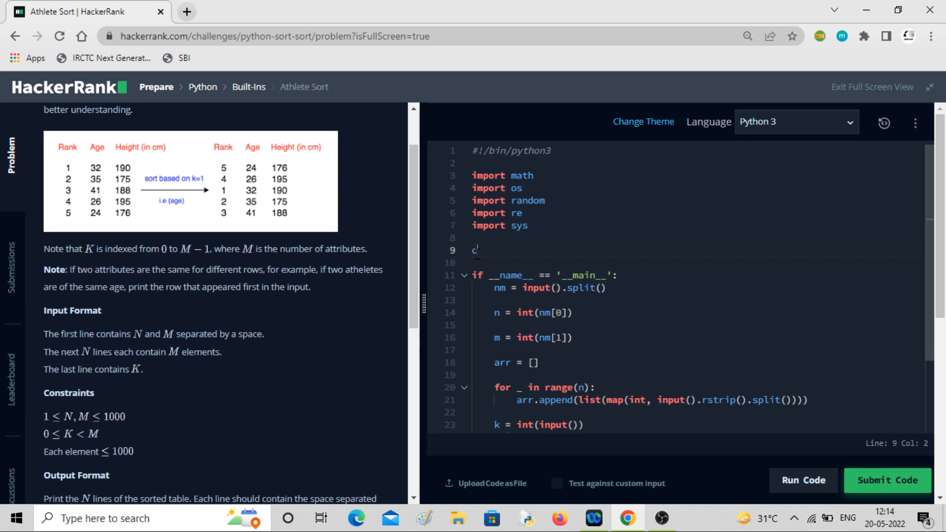
Write 'from collections import OrderedDict' on line 9.
{"action": "type", "text": "oll"}
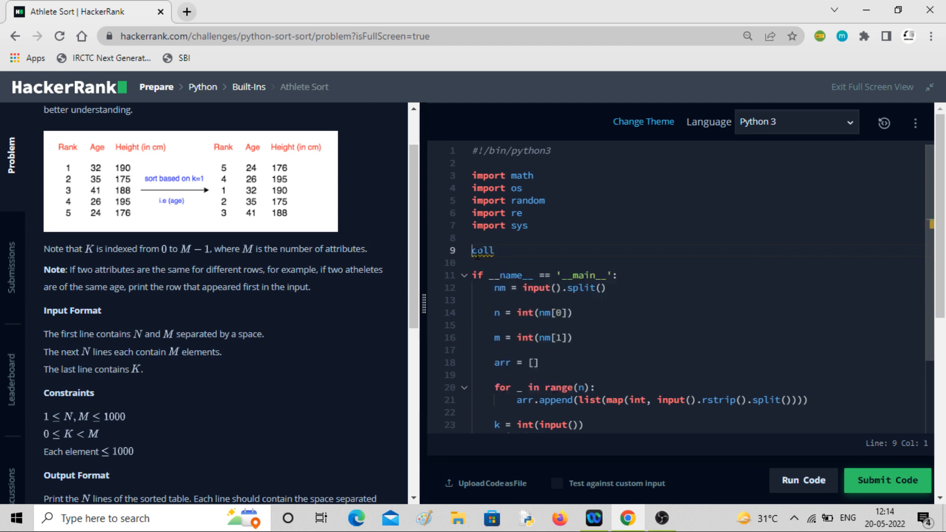
{"action": "type", "text": "from"}
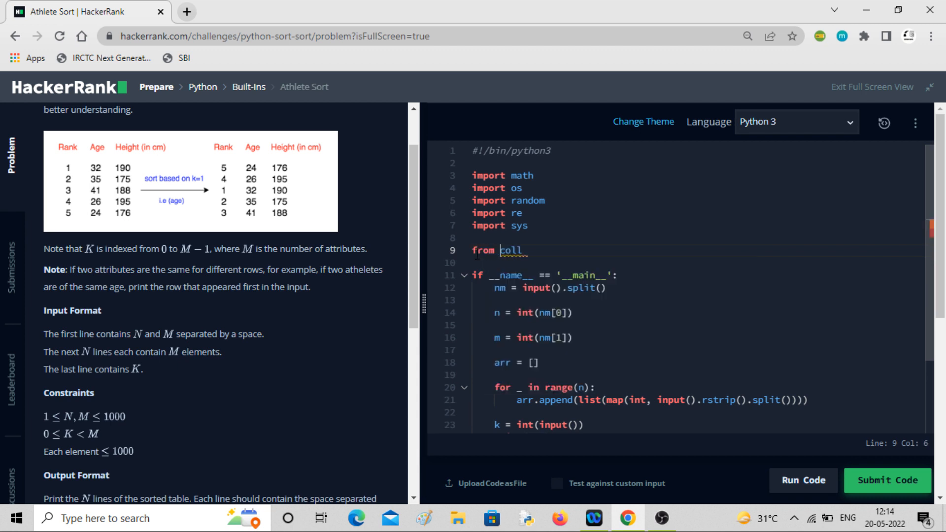
{"action": "type", "text": "ctions"}
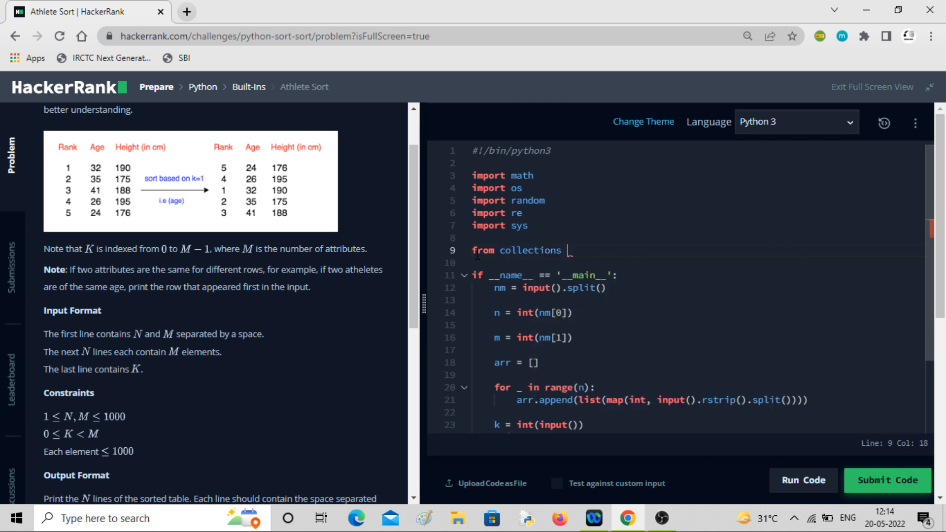
{"action": "type", "text": "import"}
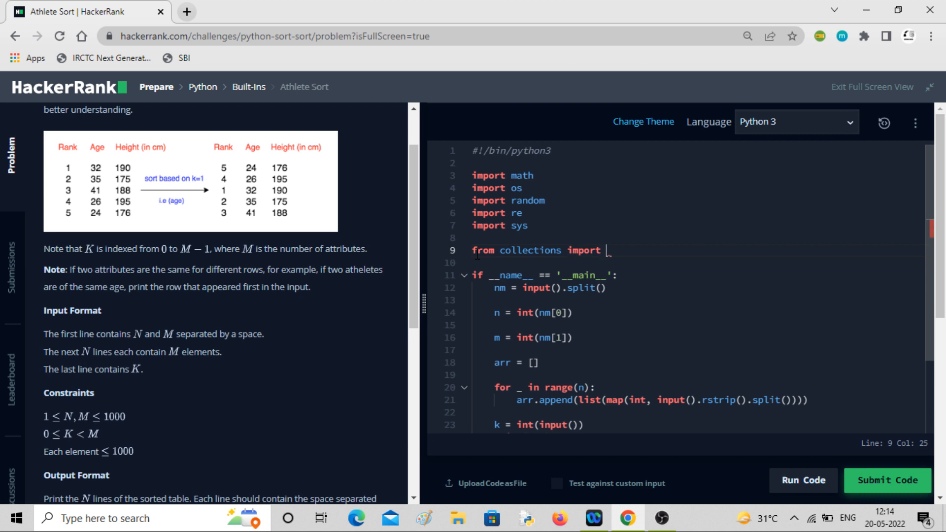
{"action": "type", "text": "OrderedDict"}
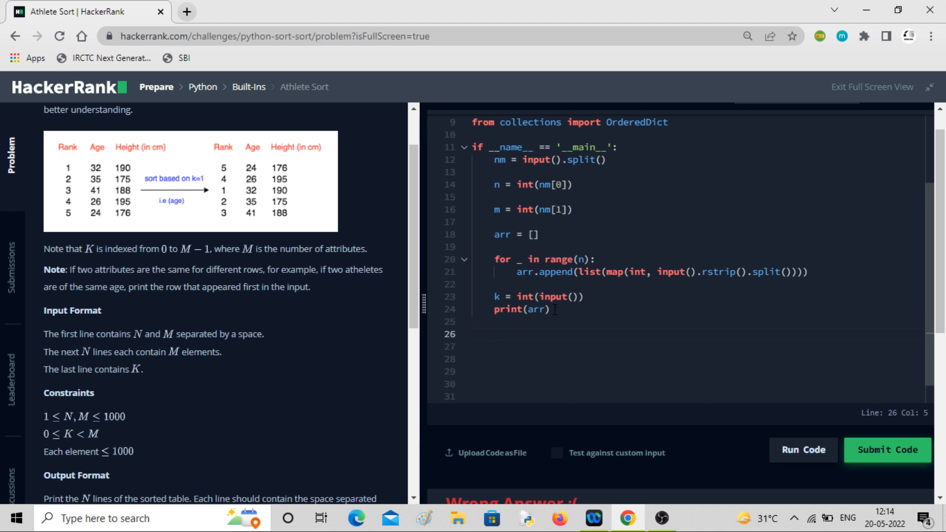
Assign dct = OrderedDict() via autocomplete and begin 'for i in range(0,n):'.
{"action": "type", "text": "dct"}
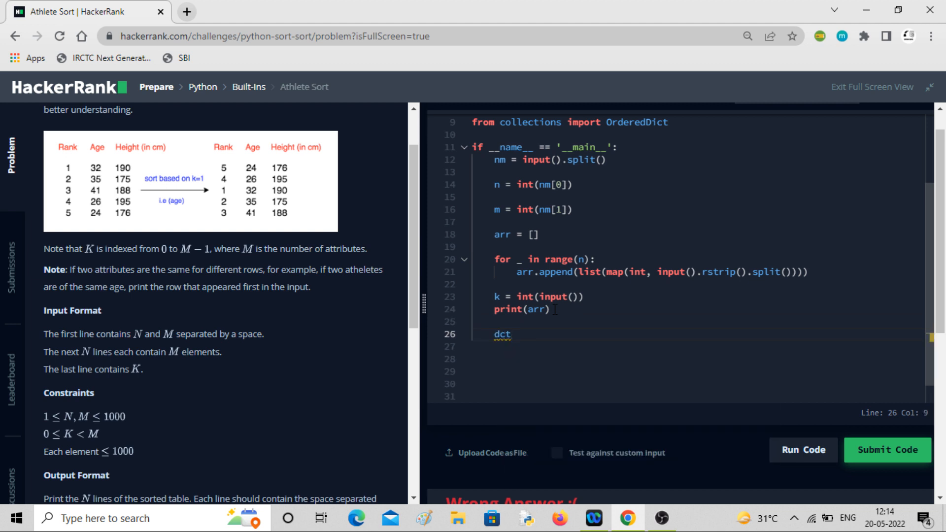
{"action": "type", "text": "="}
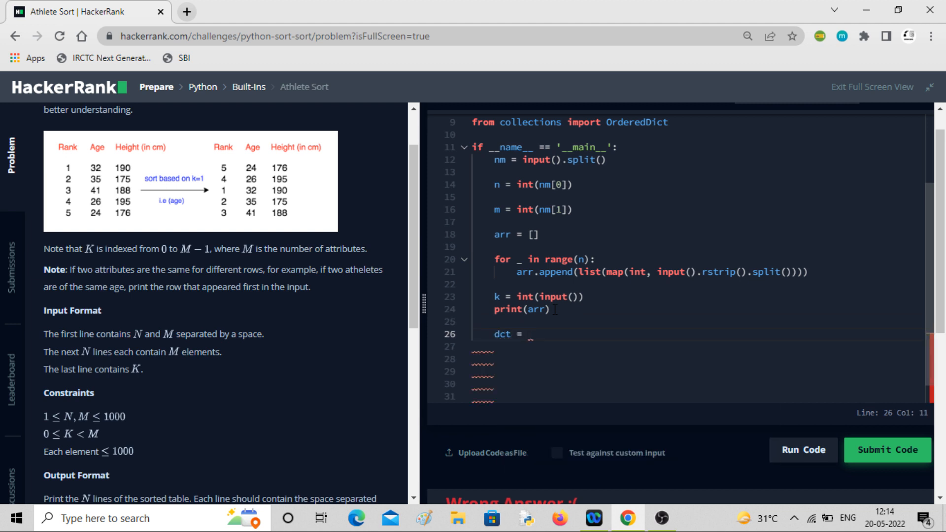
{"action": "type", "text": "or"}
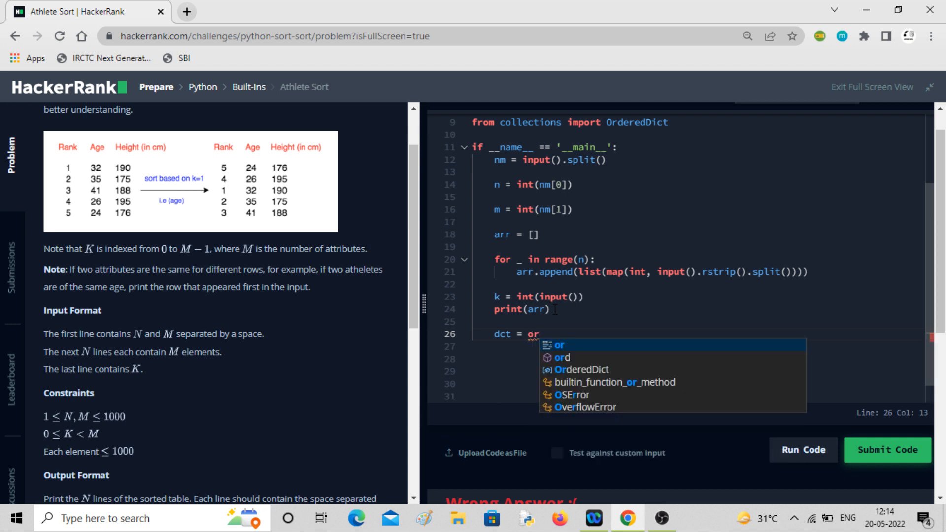
{"action": "left_click", "coordinate": [581, 370]}
{"action": "type", "text": "for i in range("}
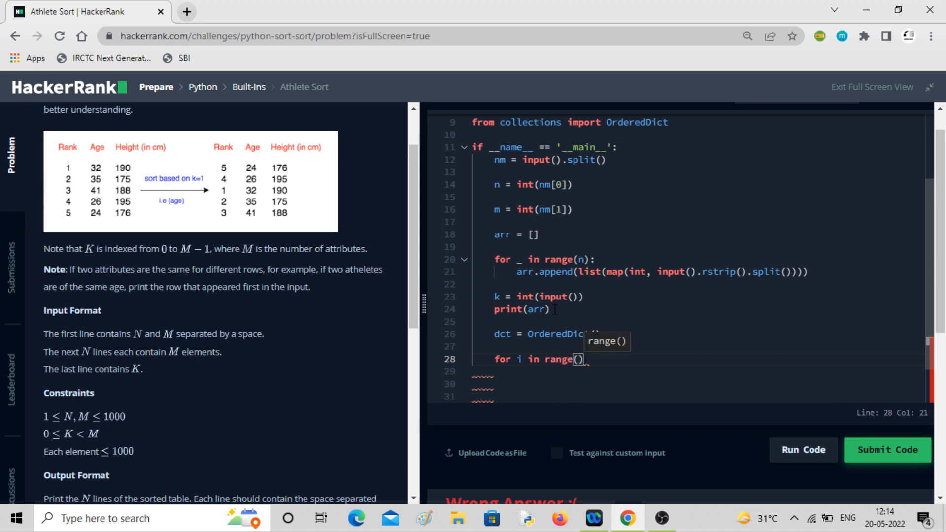
{"action": "type", "text": "0,n"}
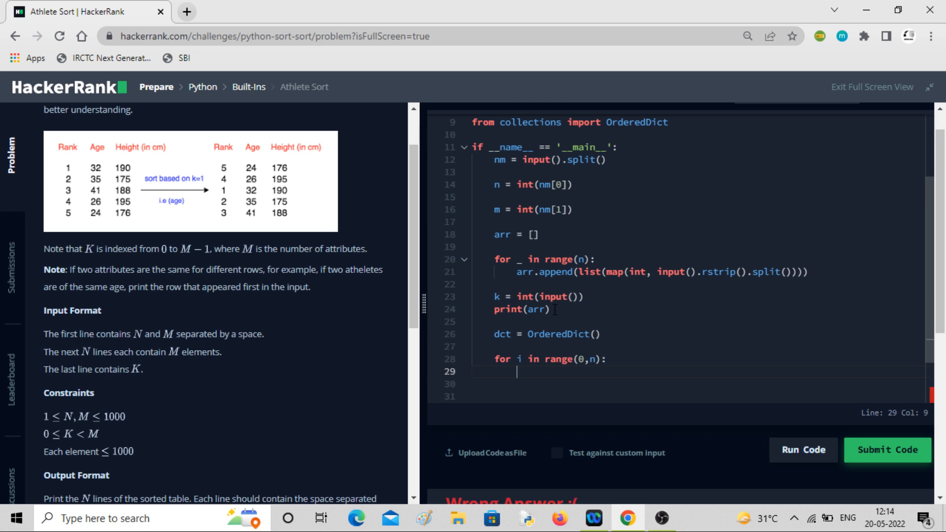
{"action": "left_click", "coordinate": [802, 449]}
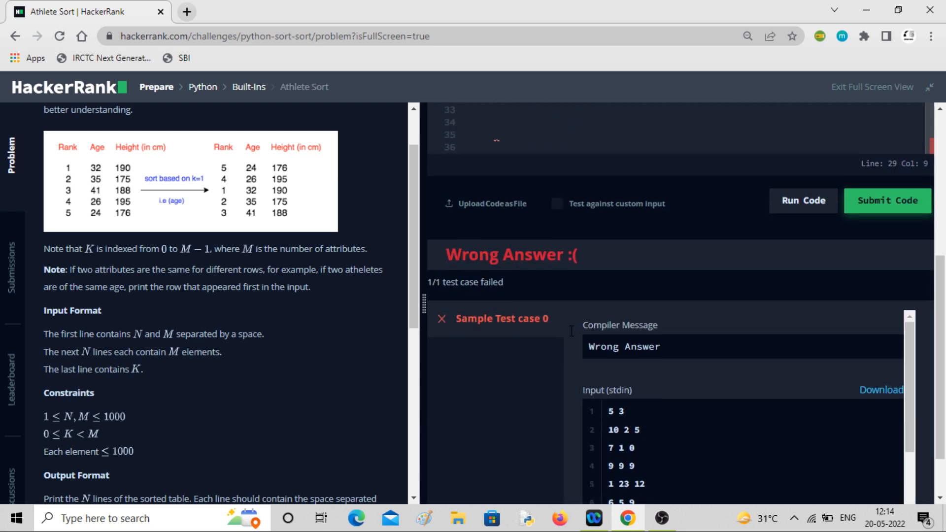
{"action": "scroll", "scroll_direction": "down", "scroll_amount": 3}
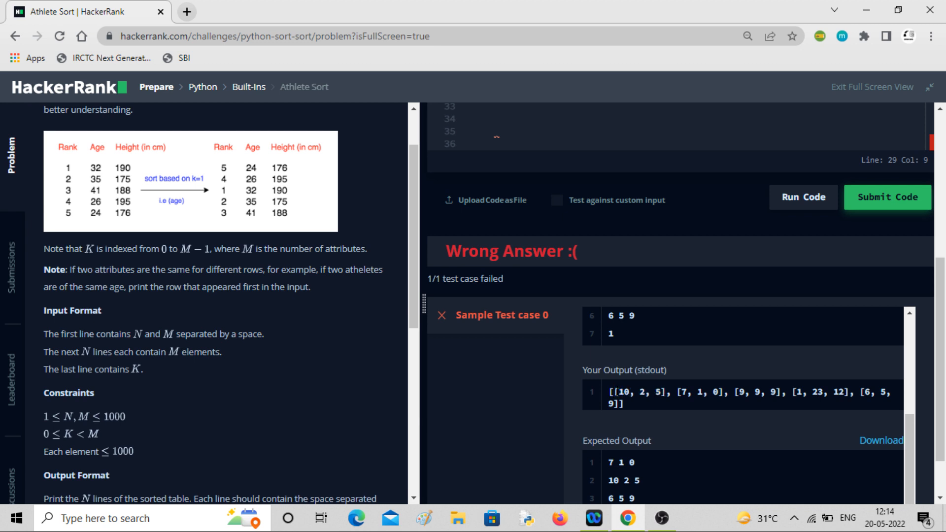
{"action": "mouse_move", "coordinate": [681, 259]}
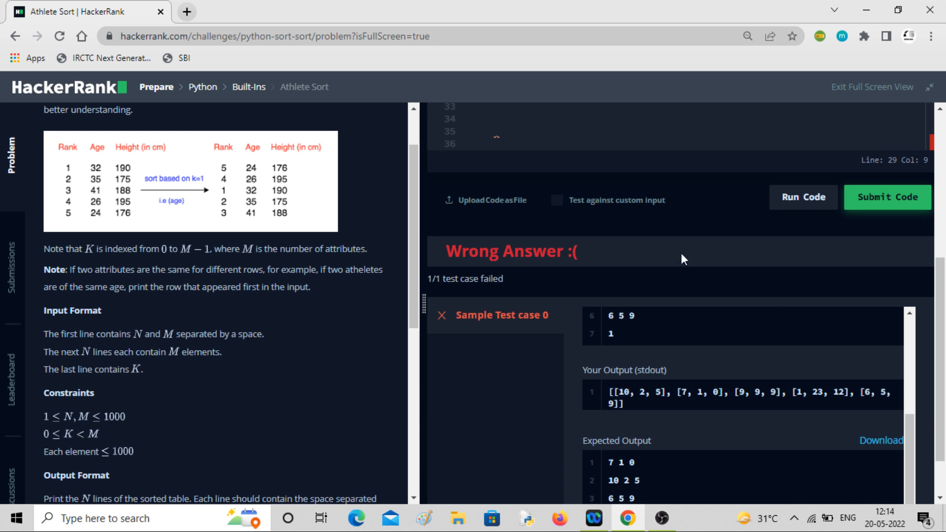
{"action": "mouse_move", "coordinate": [698, 230]}
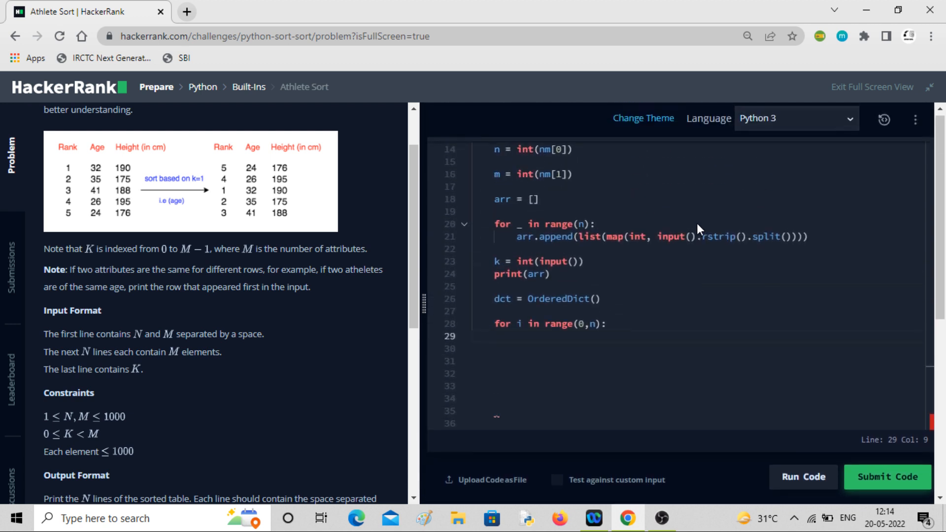
{"action": "mouse_move", "coordinate": [460, 311]}
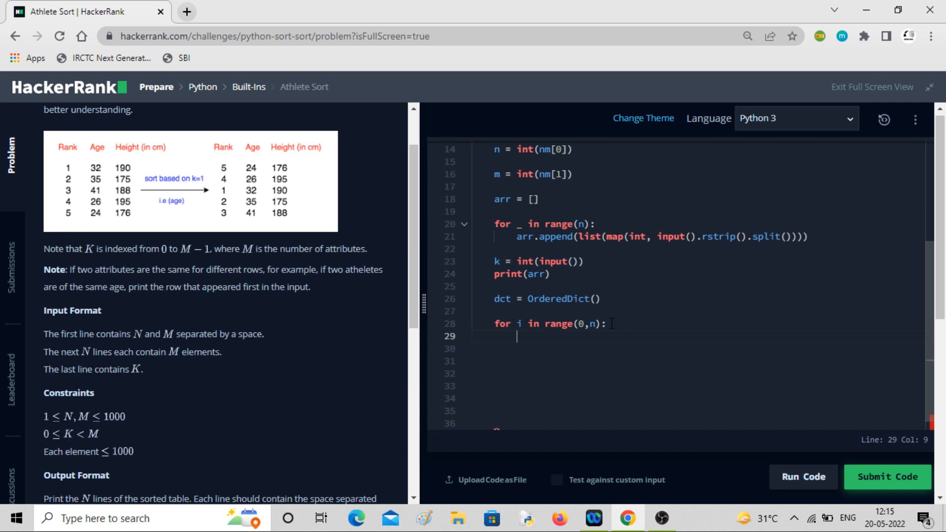
Fill the loop with dct[i]=arr[i] and add print(dct) after it.
{"action": "type", "text": "dct"}
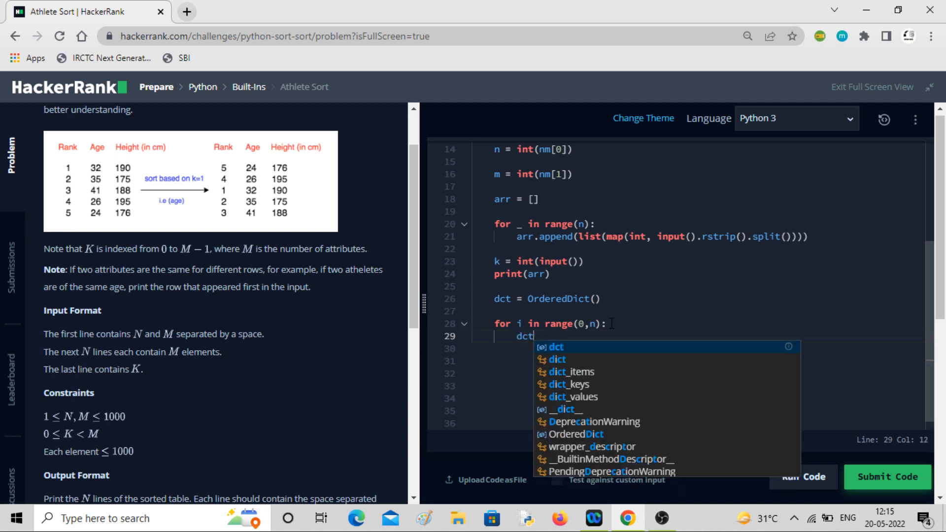
{"action": "type", "text": "[i]="}
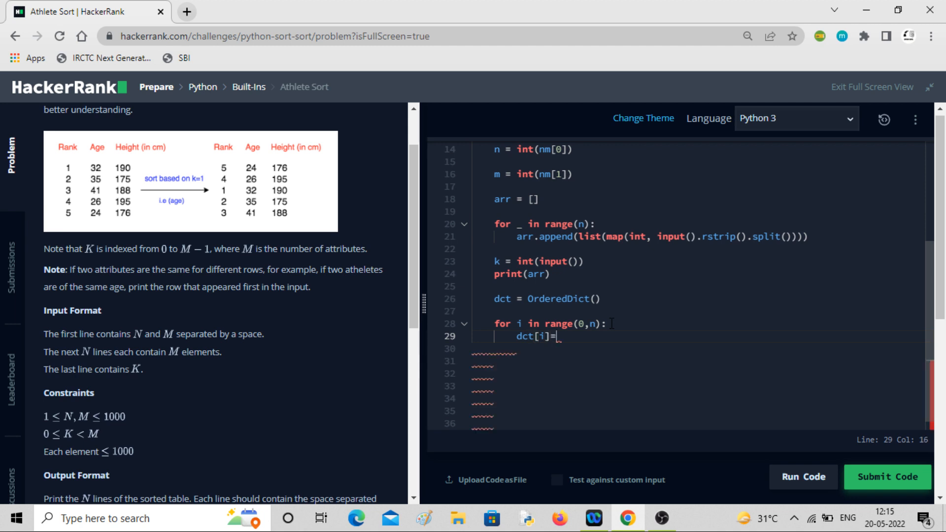
{"action": "type", "text": "a"}
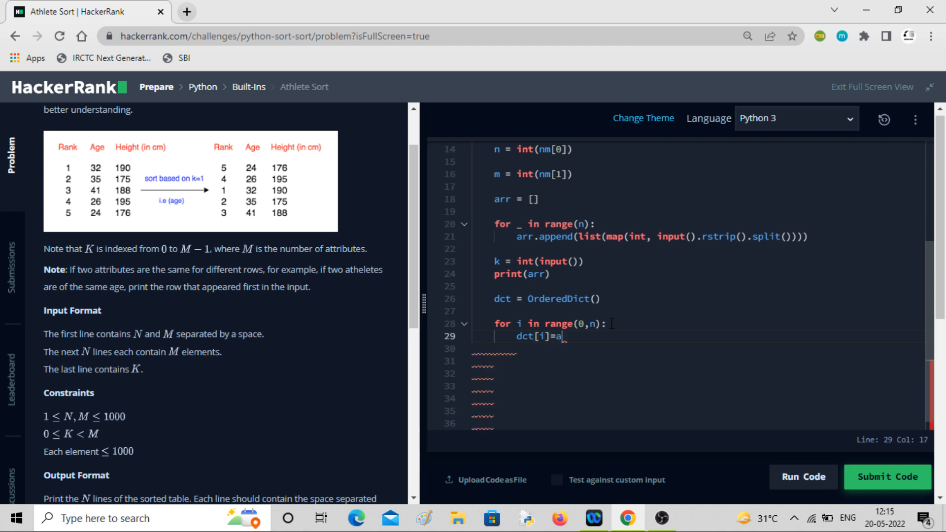
{"action": "type", "text": "rr[]"}
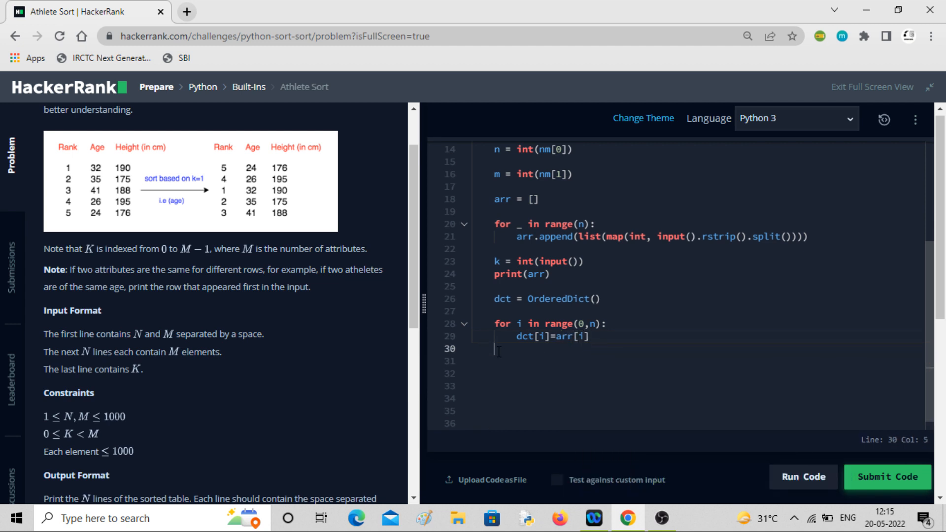
{"action": "type", "text": "print("}
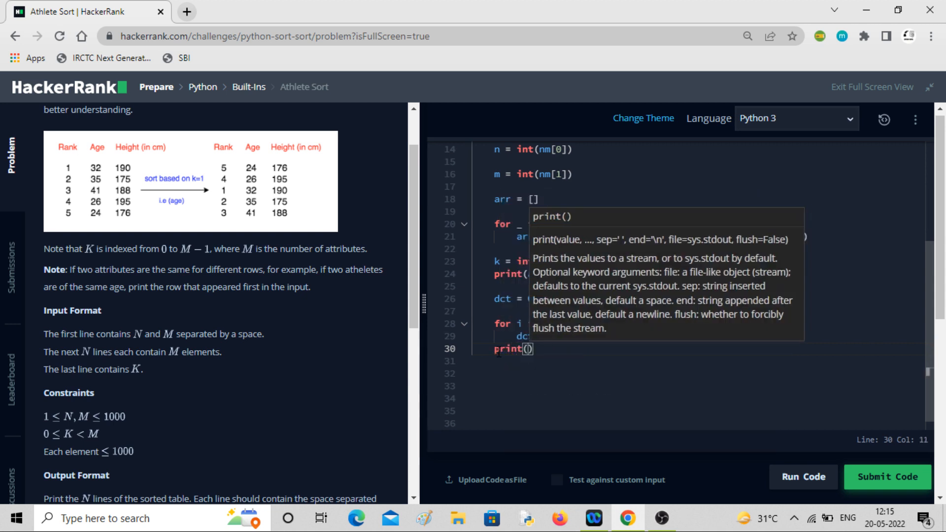
{"action": "type", "text": "dct"}
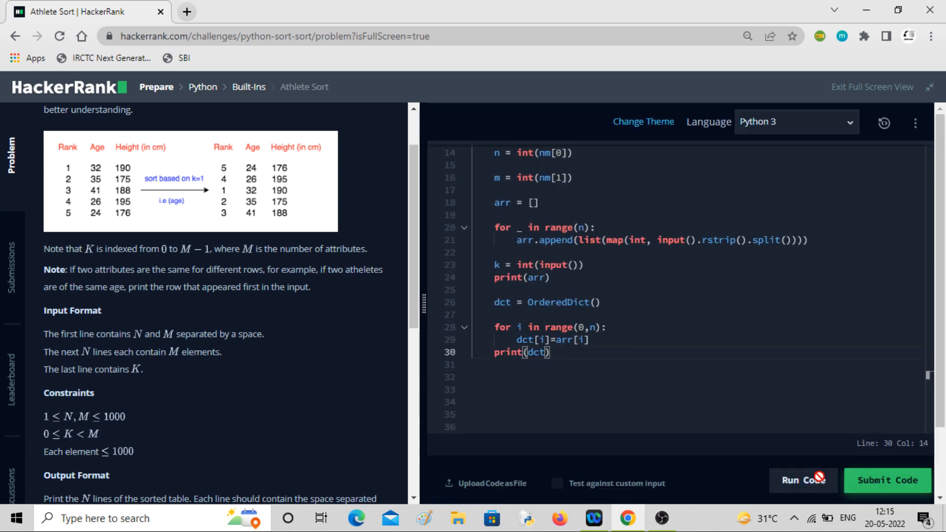
Run the sample test and inspect the printed OrderedDict mapping indexes 0–4 to rows, still Wrong Answer.
{"action": "left_click", "coordinate": [803, 480]}
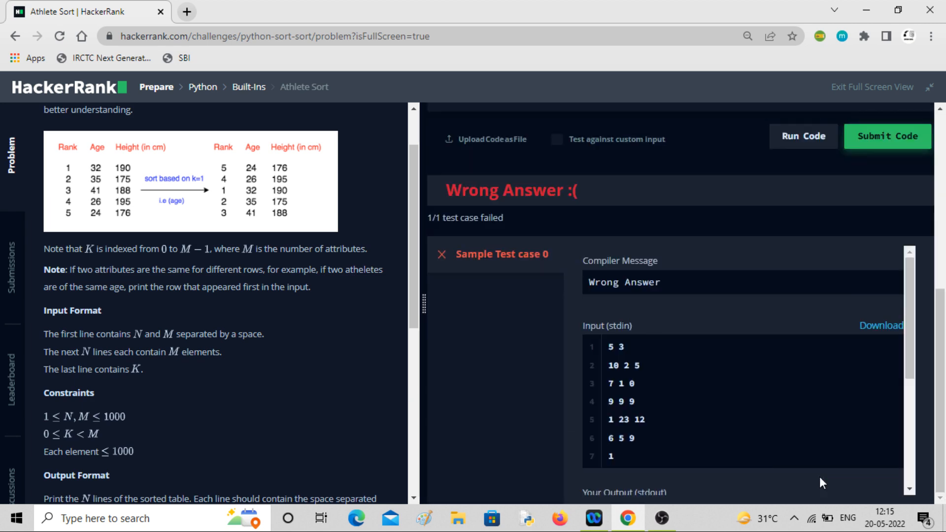
{"action": "scroll", "scroll_direction": "down", "scroll_amount": 3}
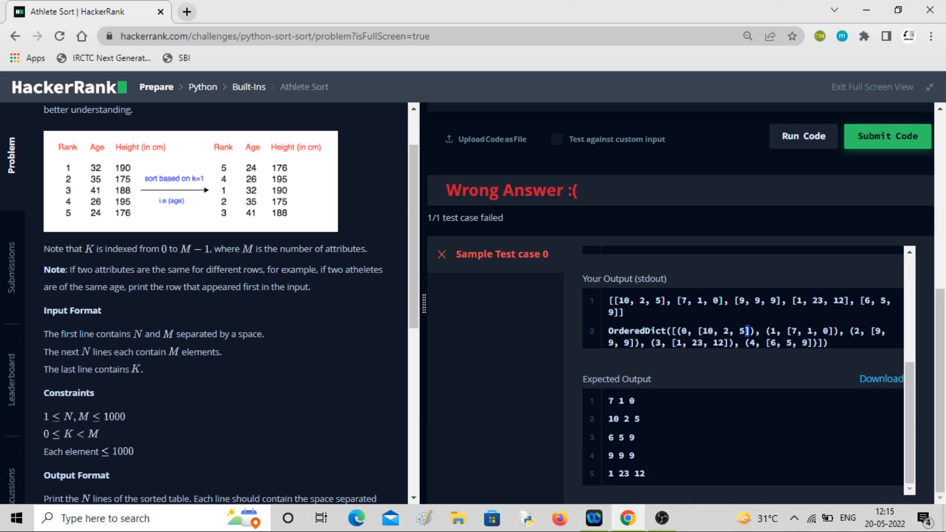
{"action": "double_click", "coordinate": [721, 331]}
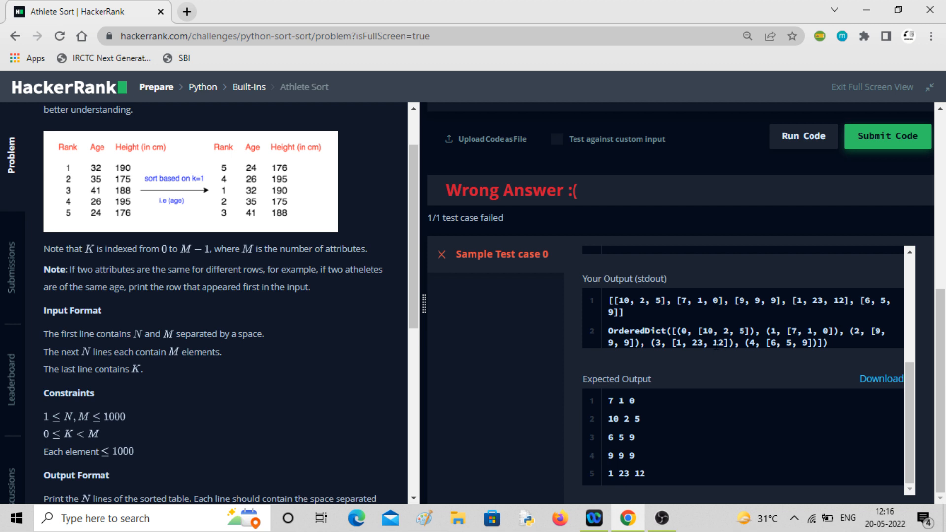
{"action": "double_click", "coordinate": [718, 331]}
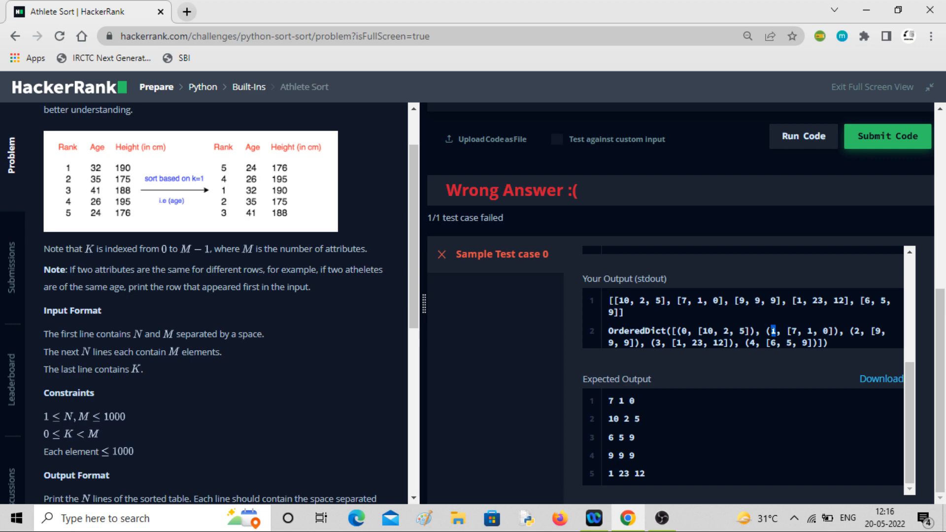
{"action": "scroll", "scroll_direction": "up", "scroll_amount": 3}
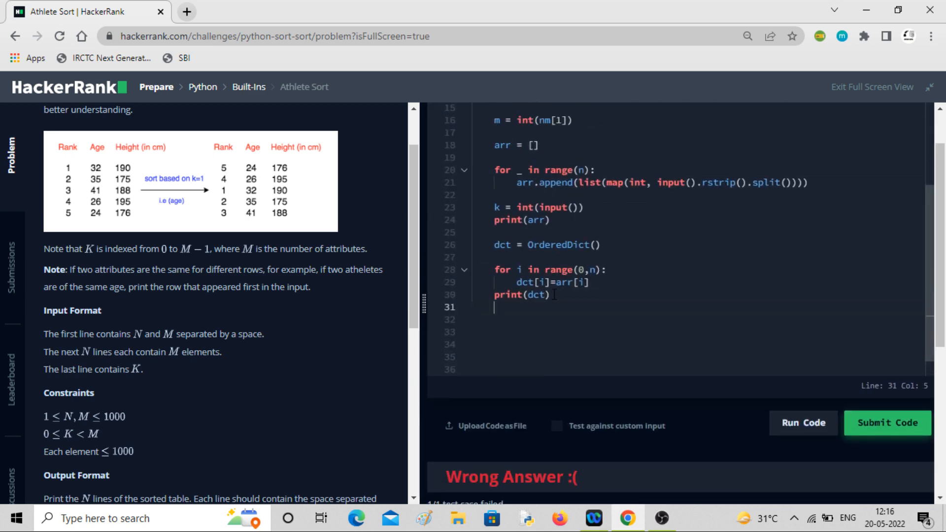
On a new line write d = sorted(dct.items() using autocomplete for sorted and items.
{"action": "key", "text": "enter"}
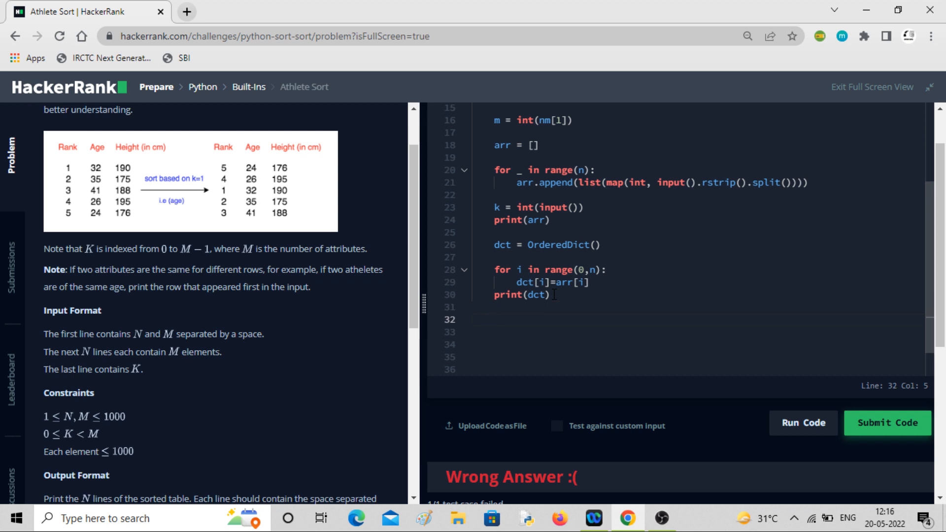
{"action": "type", "text": "d ="}
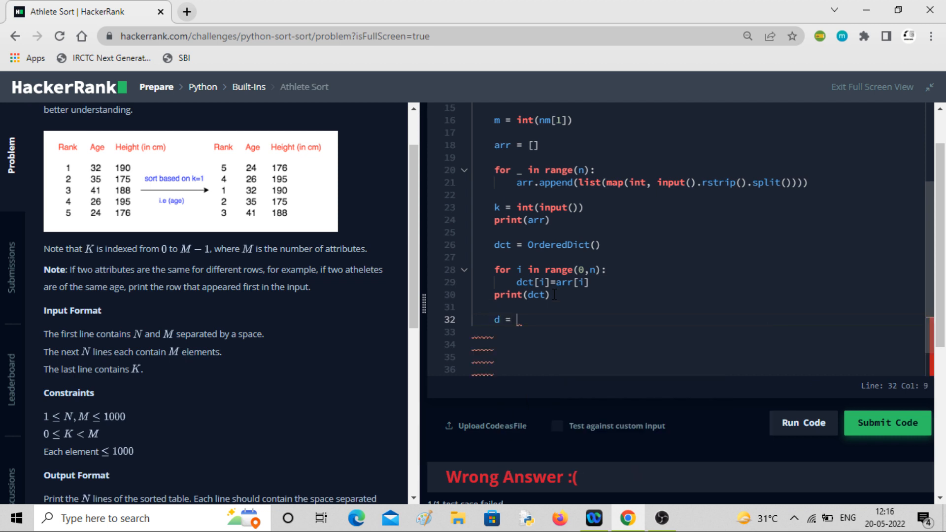
{"action": "type", "text": "so"}
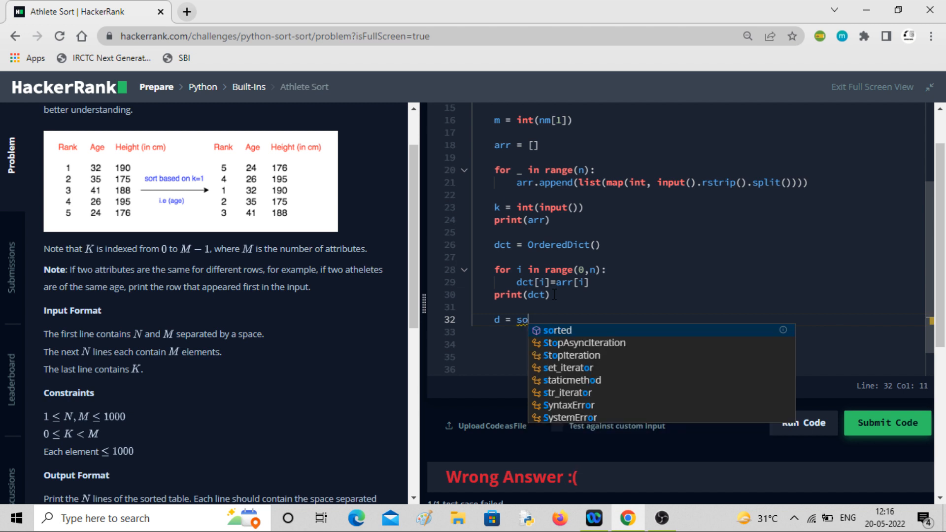
{"action": "left_click", "coordinate": [555, 330]}
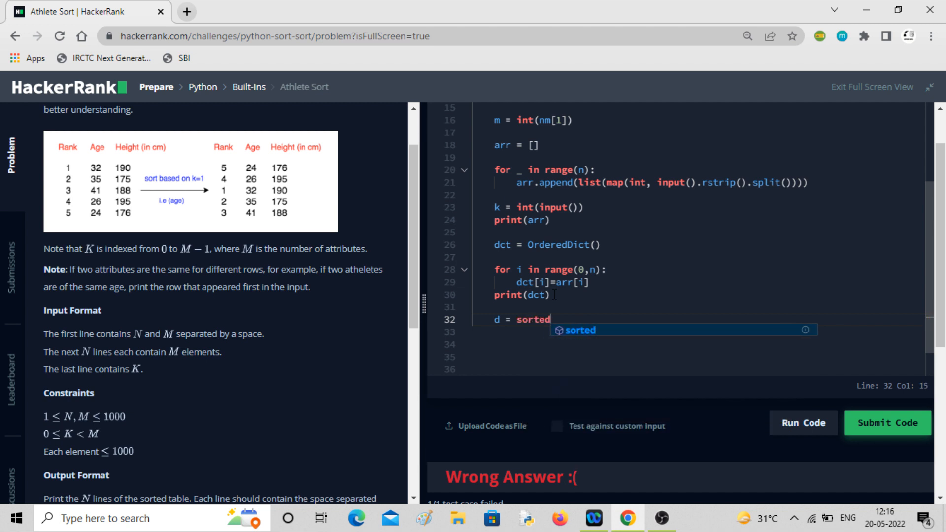
{"action": "type", "text": "(dc"}
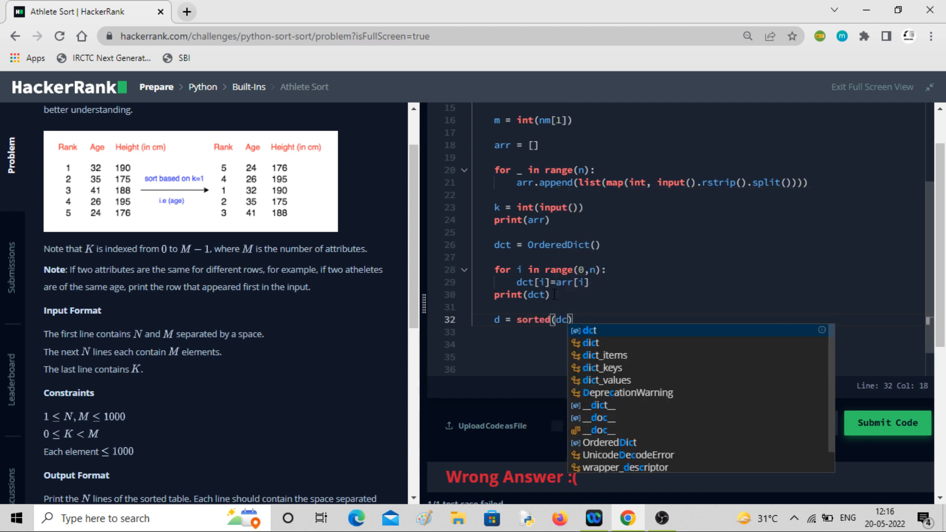
{"action": "type", "text": "t"}
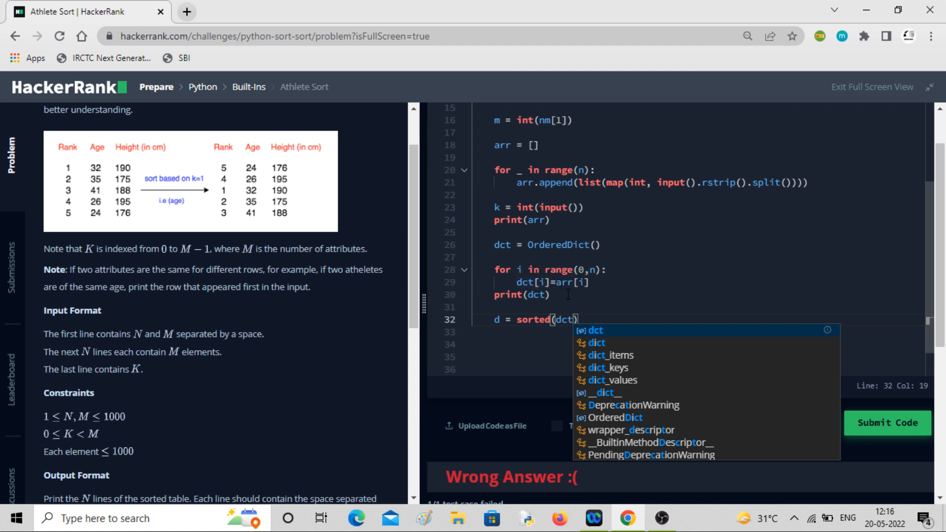
{"action": "type", "text": ".i"}
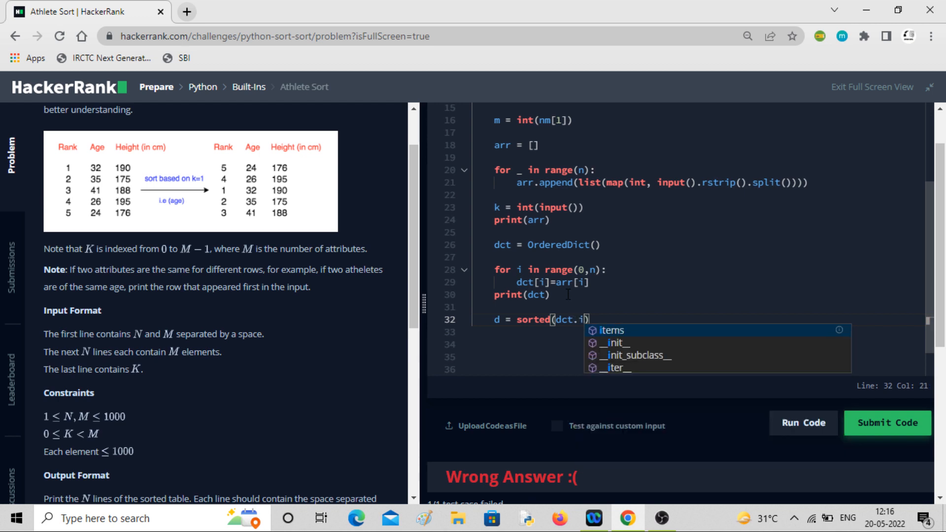
{"action": "left_click", "coordinate": [611, 330]}
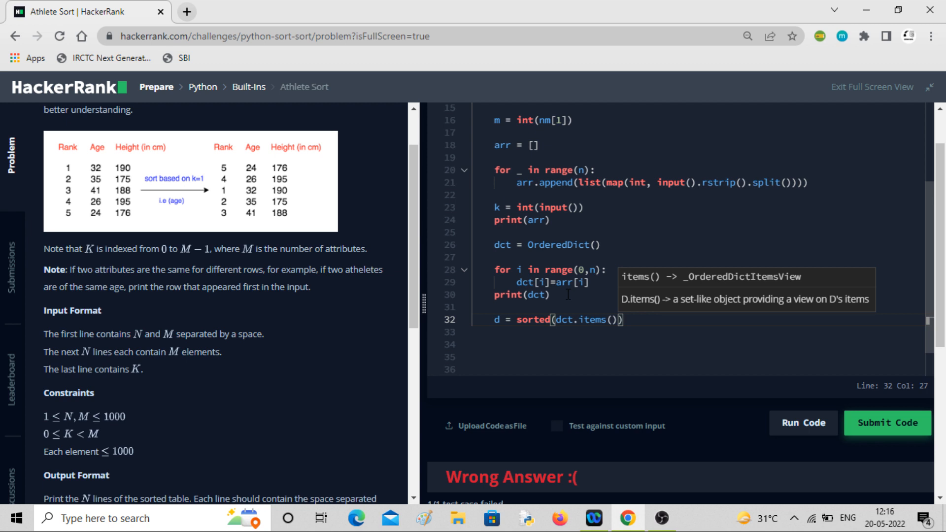
Add the sort key as key=lambda x:x[] with the index still empty.
{"action": "type", "text": ", key"}
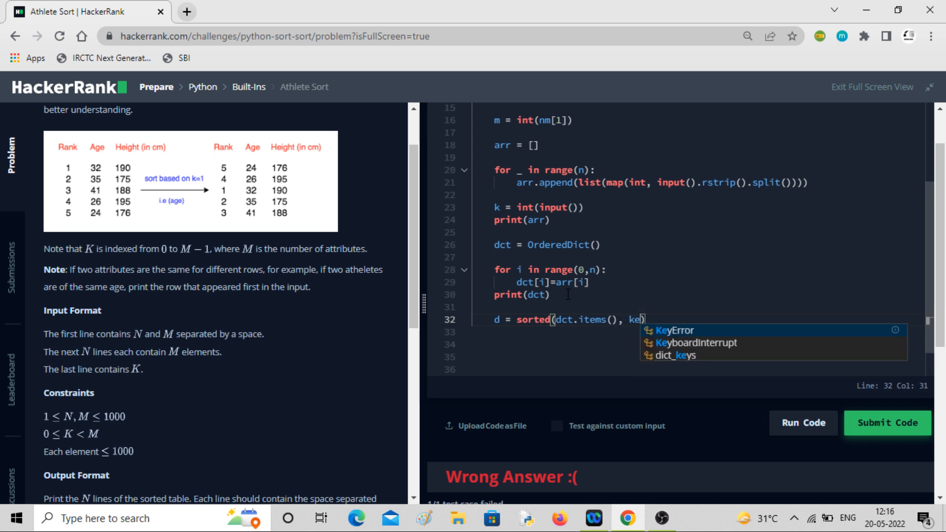
{"action": "type", "text": "y=lambda"}
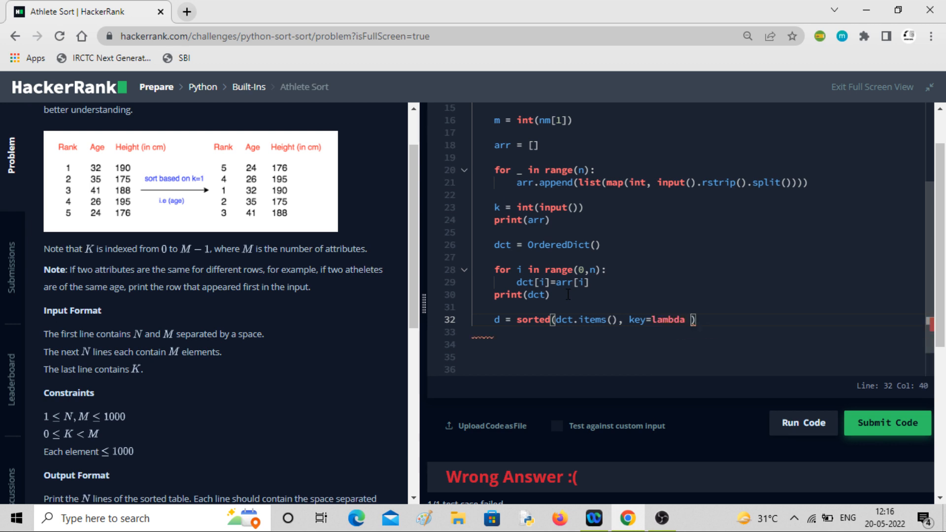
{"action": "type", "text": "x"}
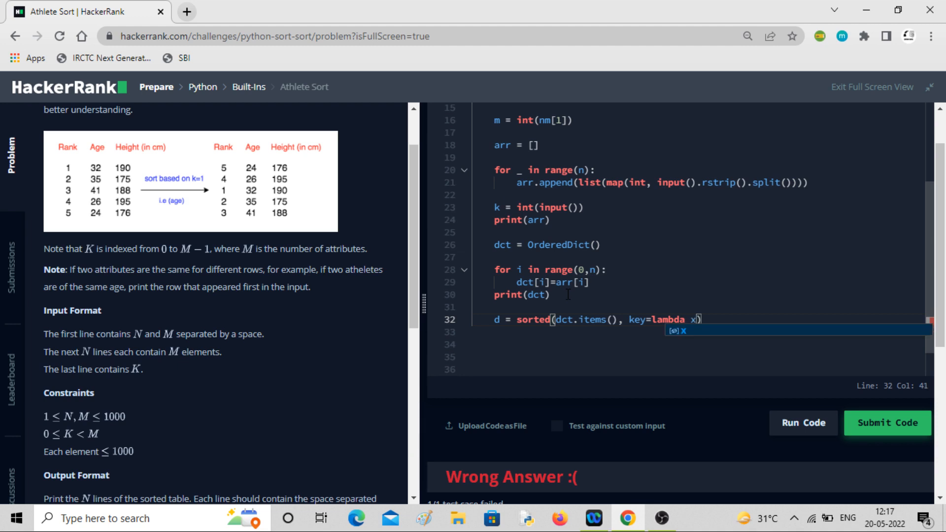
{"action": "type", "text": ":"}
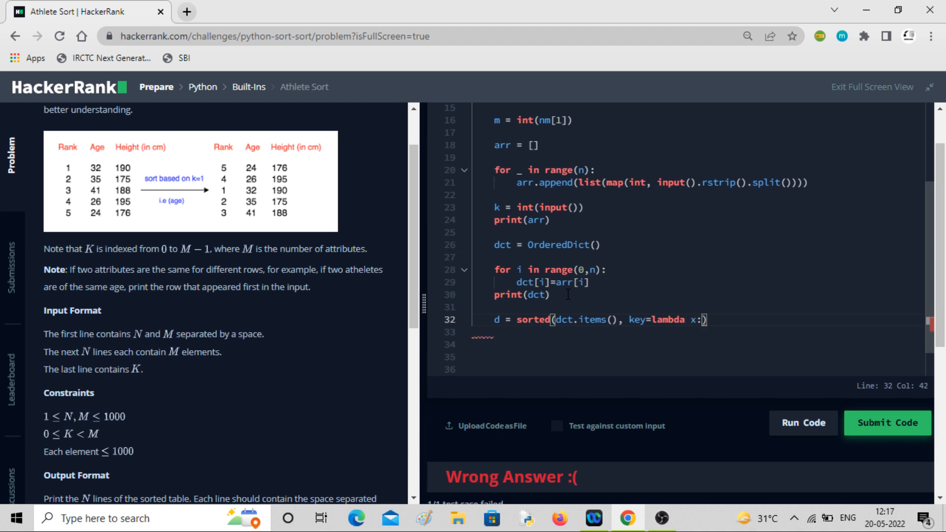
{"action": "type", "text": "[]"}
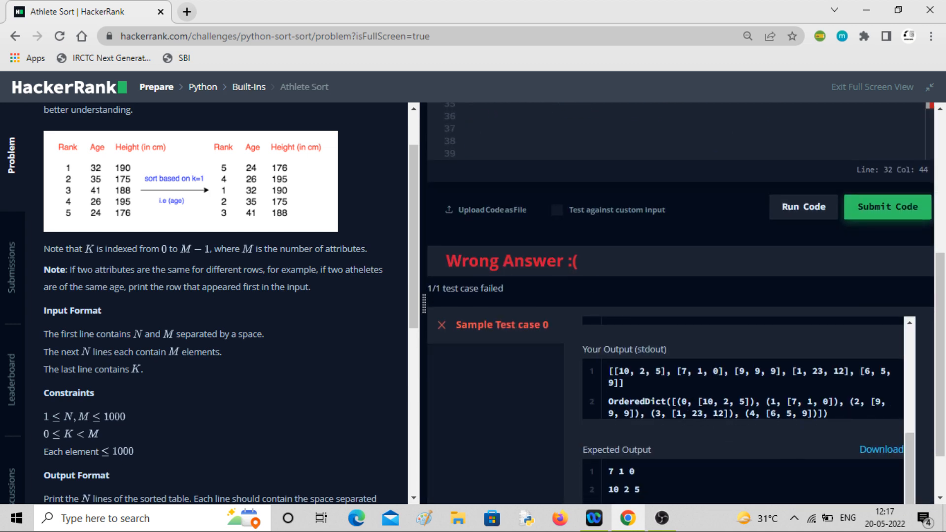
{"action": "double_click", "coordinate": [699, 401]}
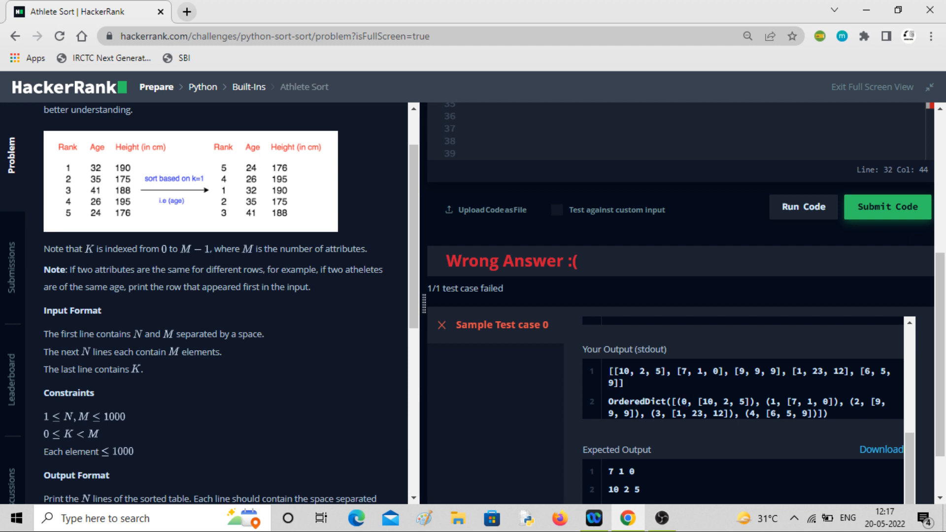
{"action": "double_click", "coordinate": [693, 401]}
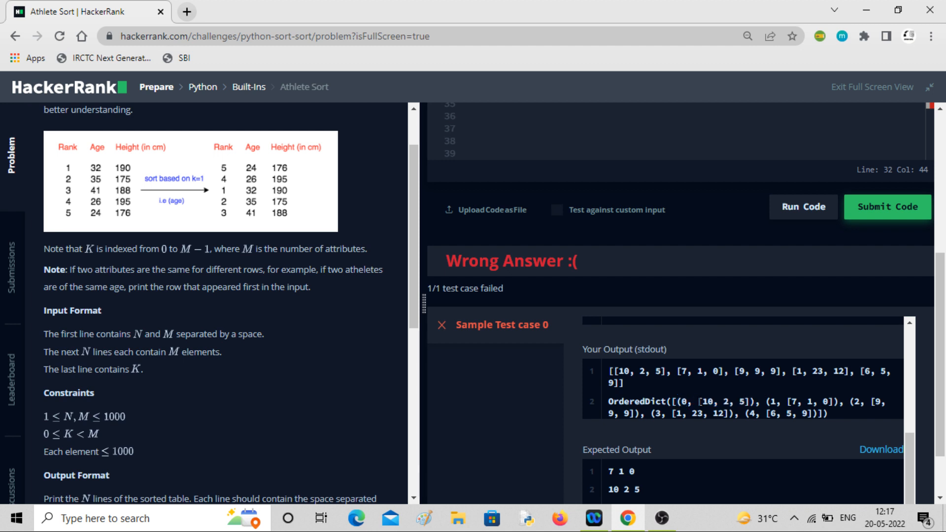
{"action": "double_click", "coordinate": [718, 401]}
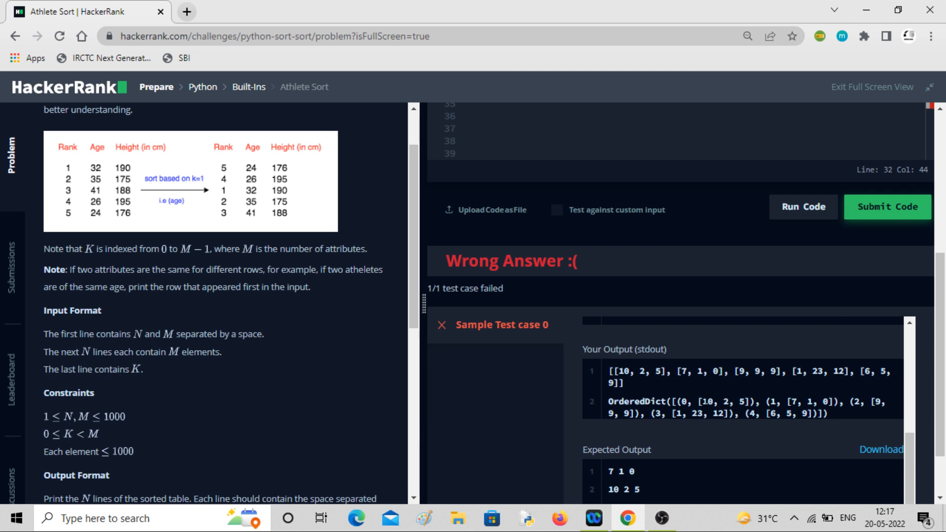
{"action": "double_click", "coordinate": [738, 401]}
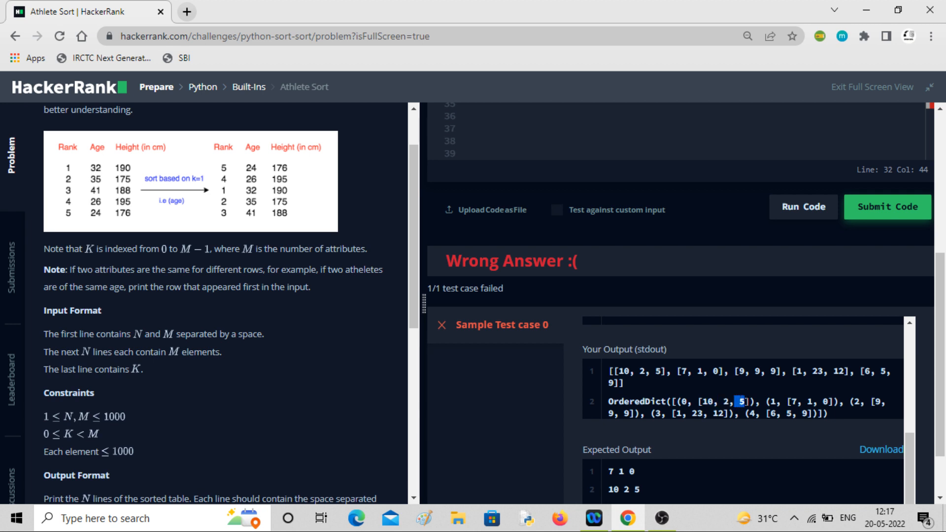
{"action": "mouse_move", "coordinate": [744, 217]}
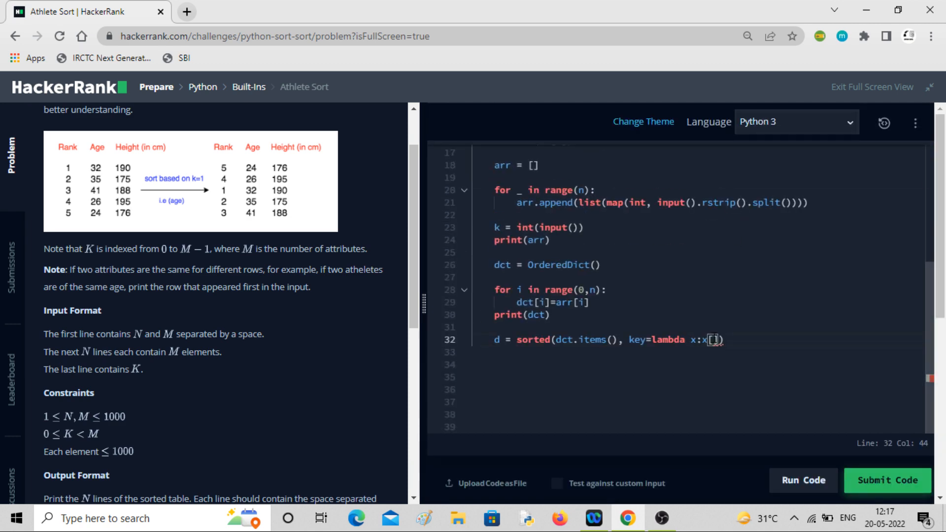
Complete the lambda key as x[1][k] so items sort by each row's k-th attribute.
{"action": "type", "text": "1"}
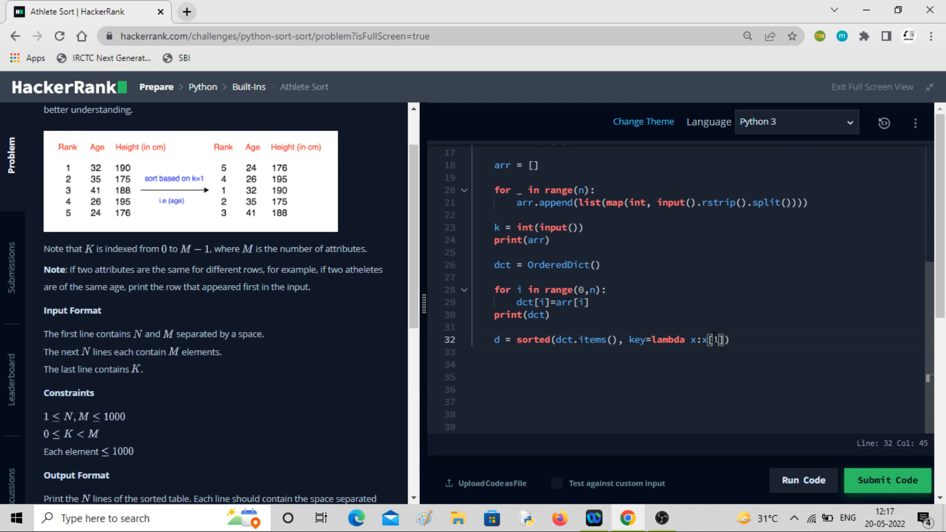
{"action": "type", "text": "[]"}
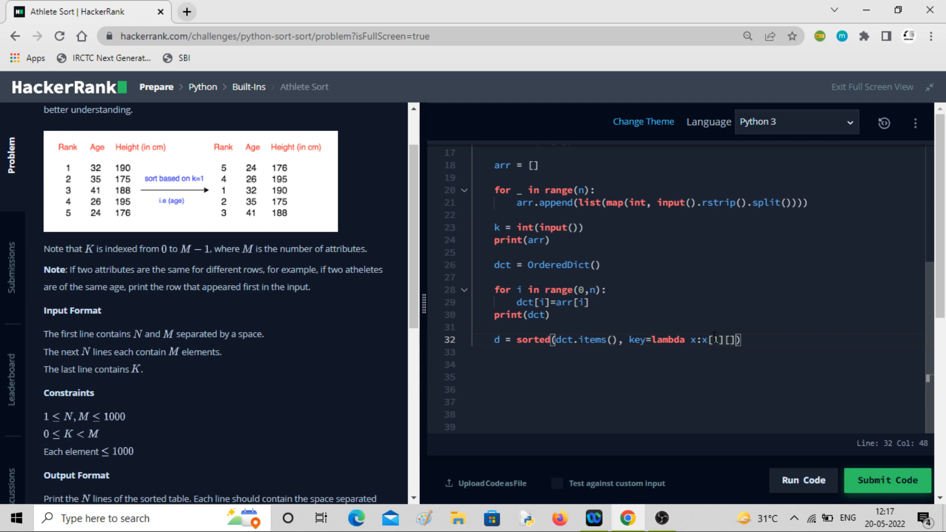
{"action": "key", "text": "Backspace"}
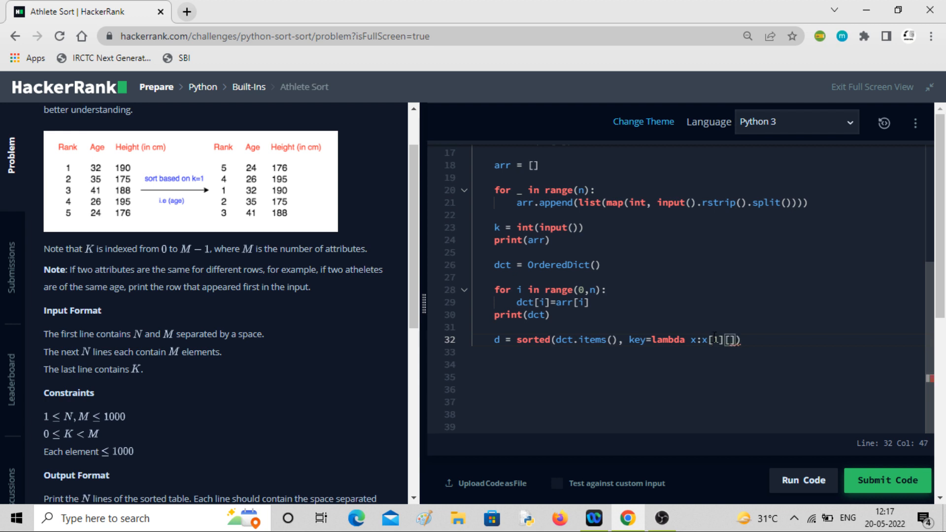
{"action": "type", "text": "k"}
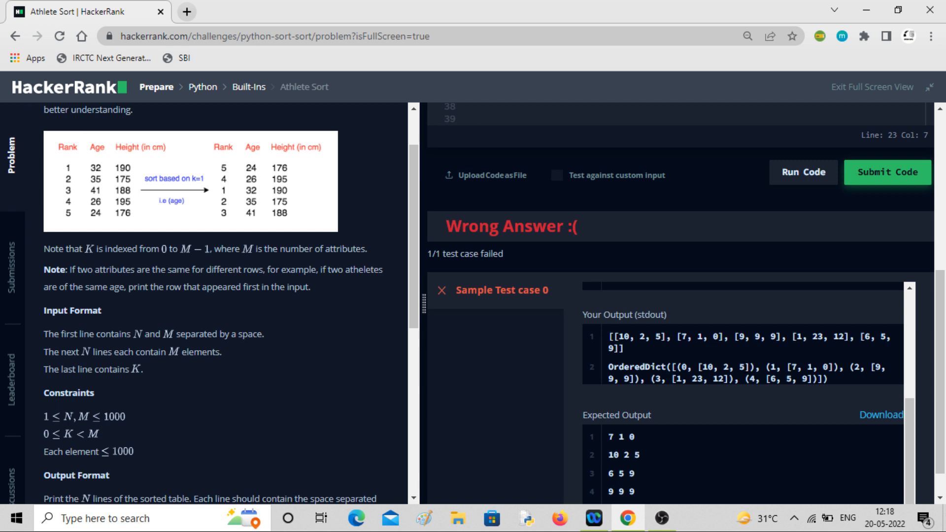
{"action": "mouse_move", "coordinate": [128, 287]}
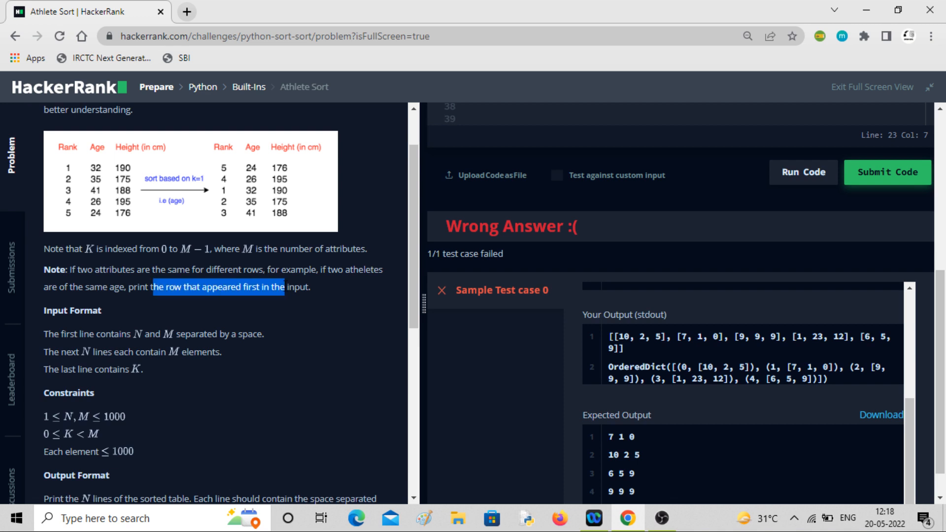
{"action": "mouse_move", "coordinate": [690, 365]}
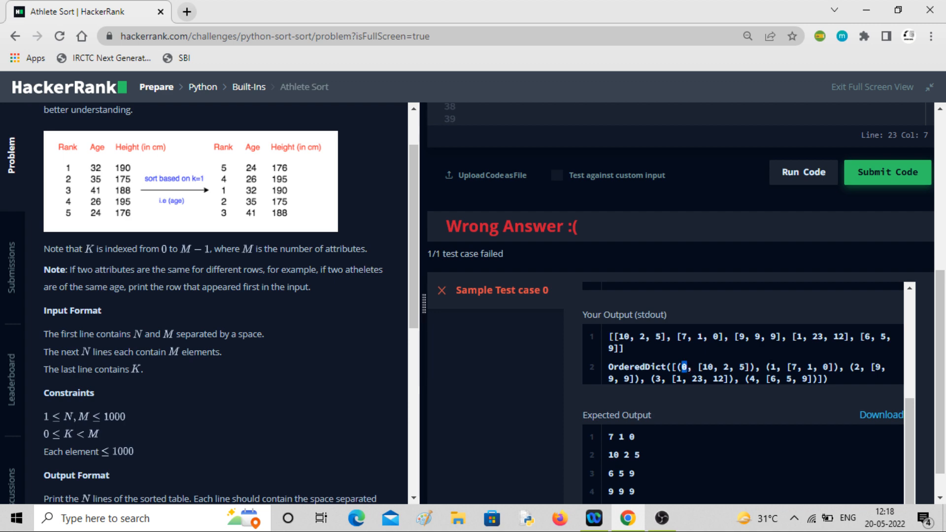
{"action": "scroll", "scroll_direction": "up", "scroll_amount": 3}
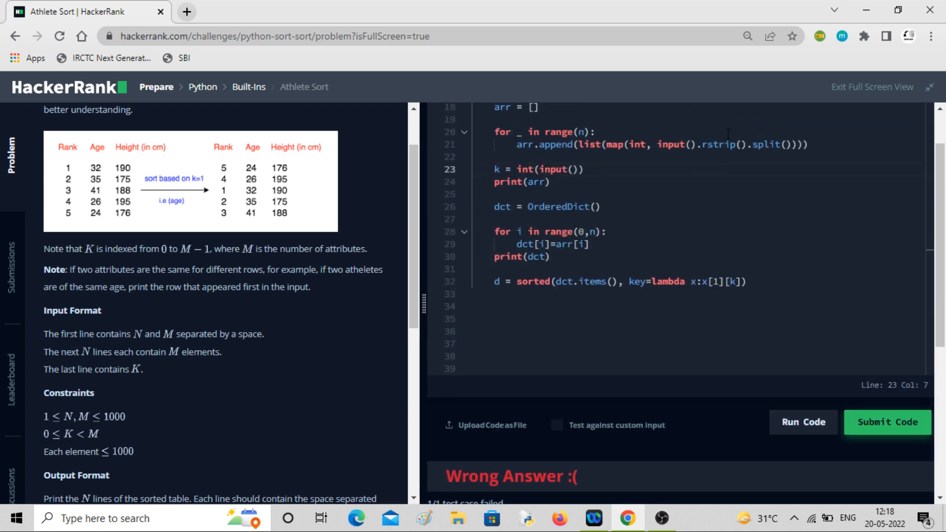
Extend the sort key to lambda x:(x[1][k],x[0]) so ties break by original row.
{"action": "left_click", "coordinate": [745, 282]}
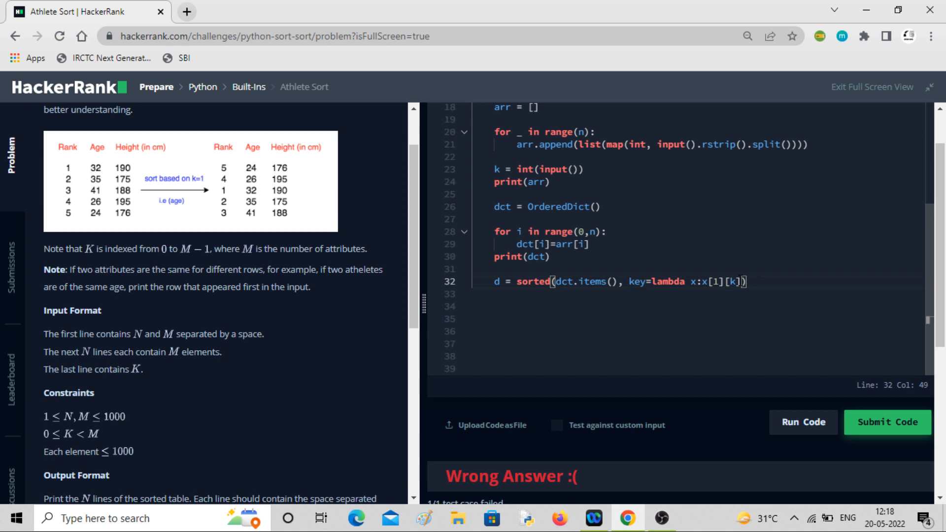
{"action": "type", "text": ",x[]"}
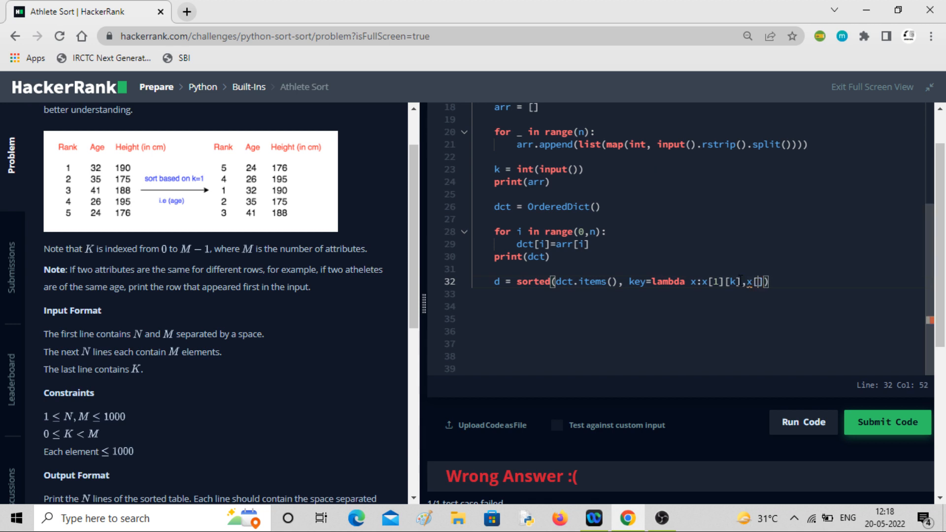
{"action": "type", "text": "0"}
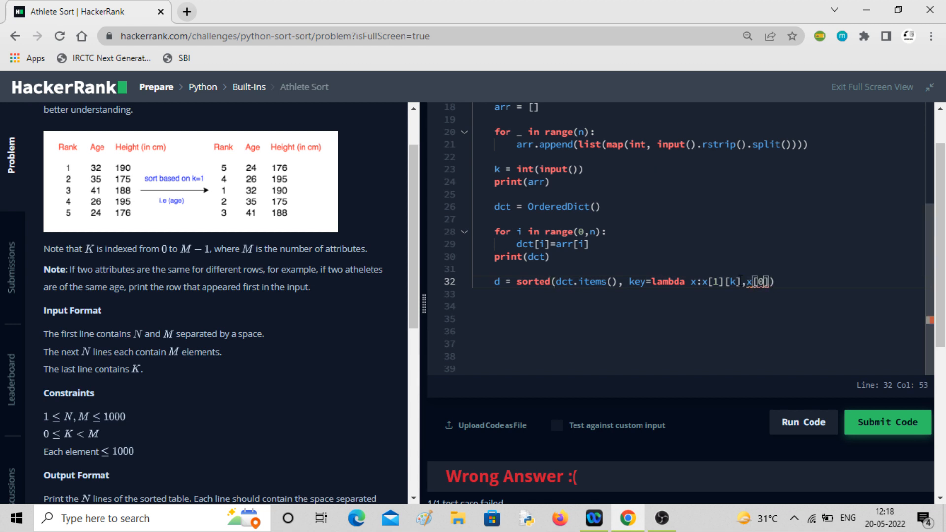
{"action": "type", "text": ")"}
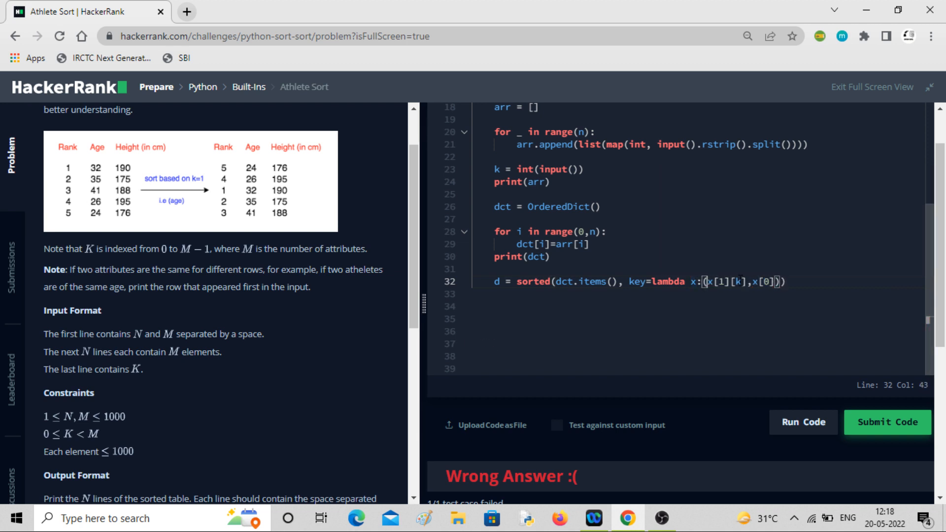
{"action": "left_click", "coordinate": [778, 281]}
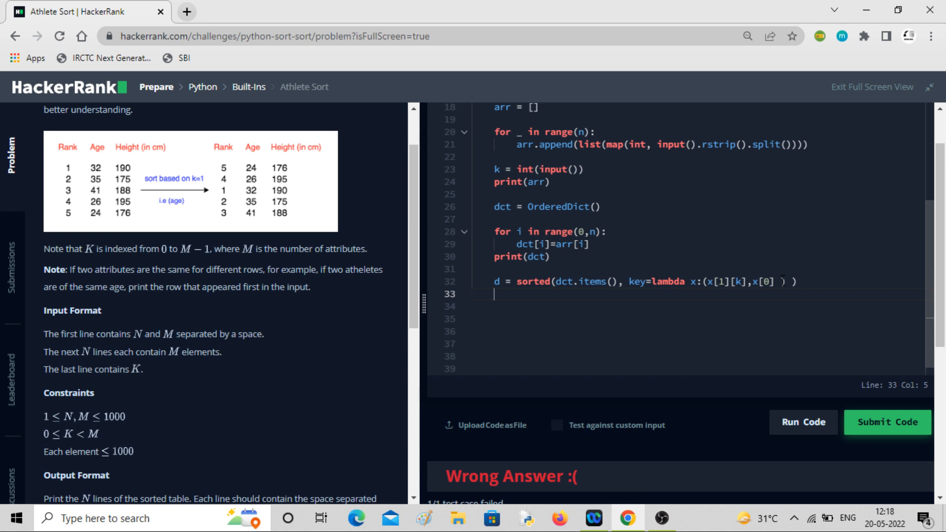
Add print(d) after the sort and rerun the code on the sample test case.
{"action": "type", "text": "p"}
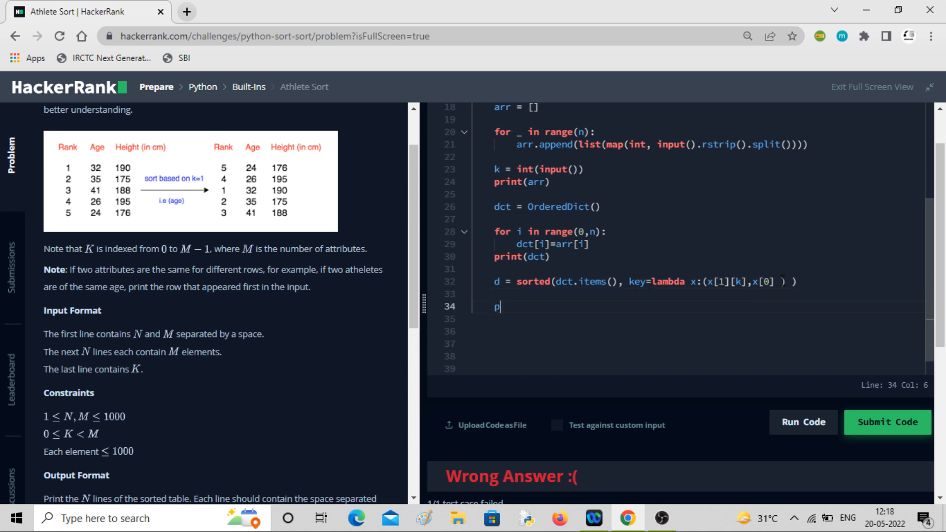
{"action": "type", "text": "rint()"}
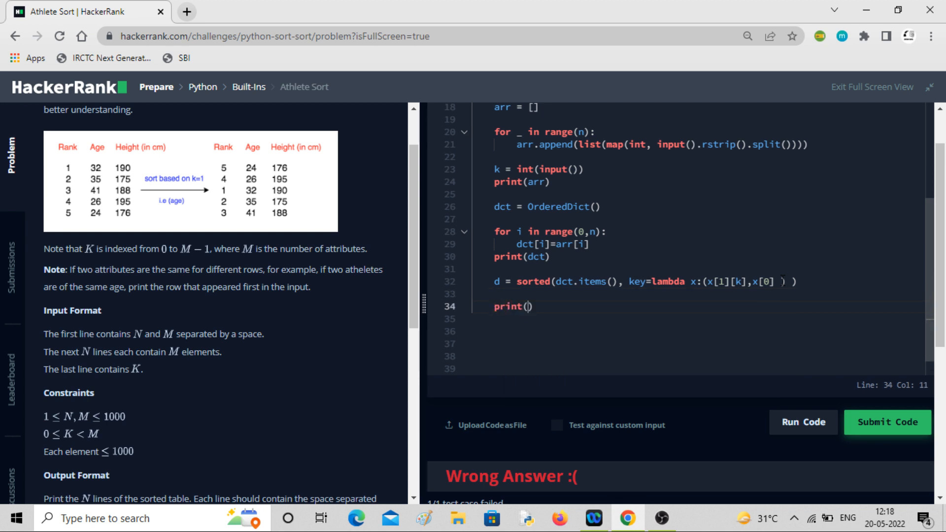
{"action": "type", "text": "d"}
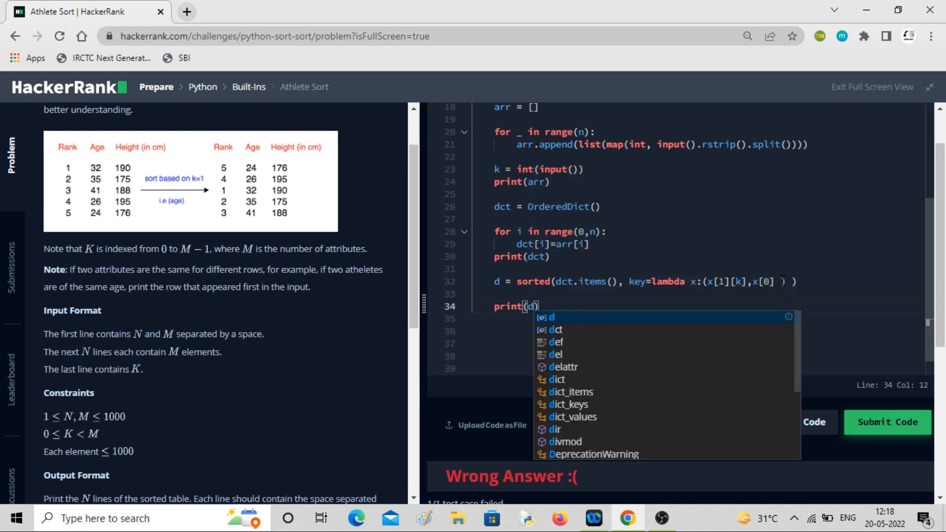
{"action": "key", "text": "Escape"}
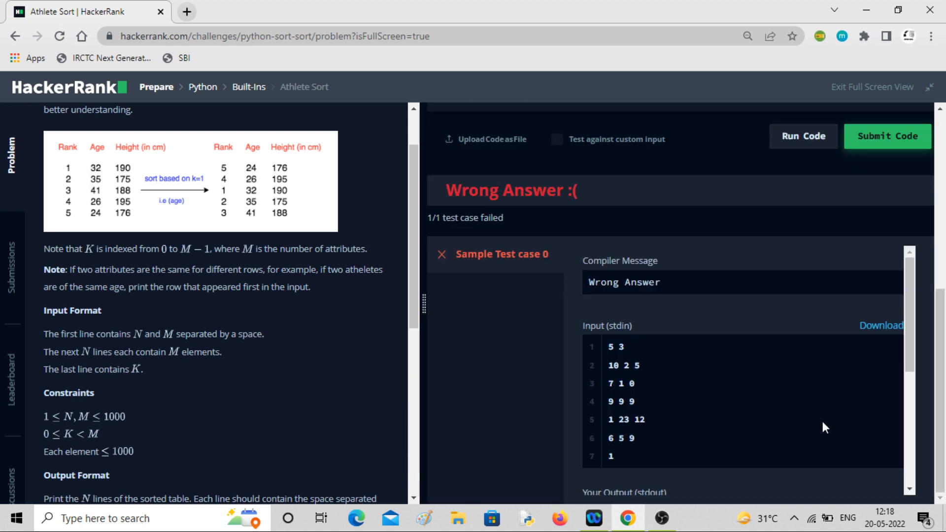
Scroll through the Wrong Answer output to compare it against the Expected Output.
{"action": "scroll", "scroll_direction": "down", "scroll_amount": 3}
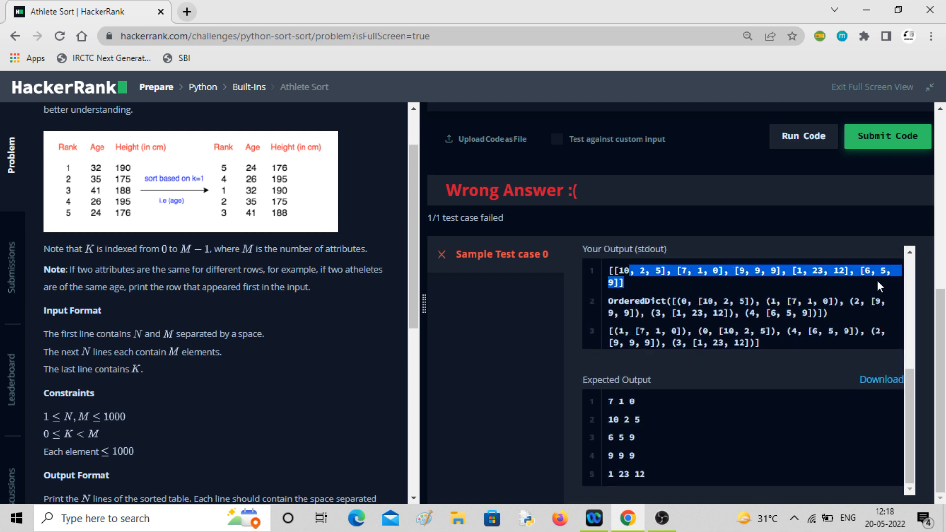
{"action": "mouse_move", "coordinate": [708, 292]}
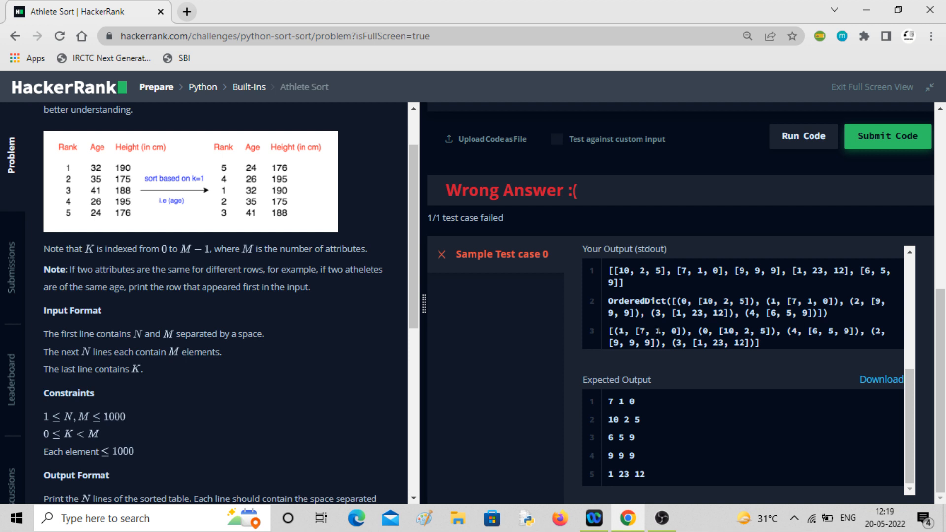
{"action": "mouse_move", "coordinate": [694, 294]}
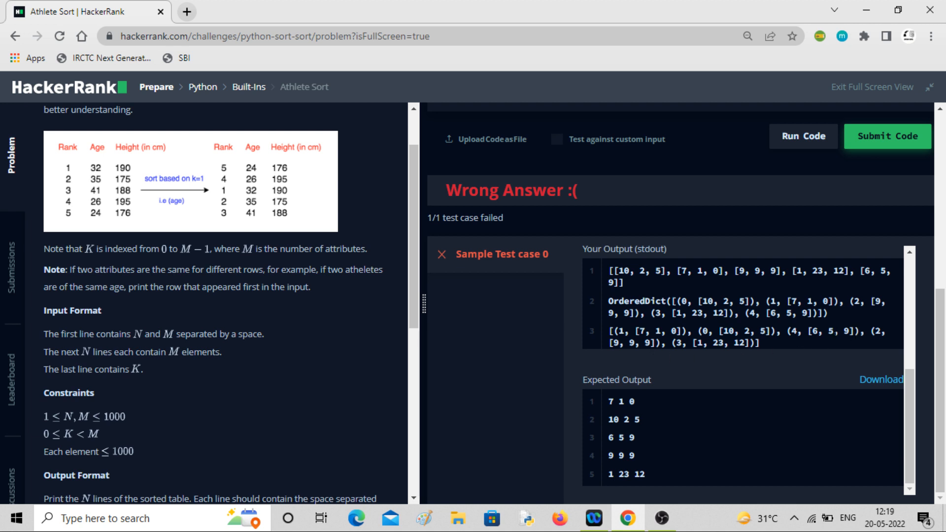
{"action": "mouse_move", "coordinate": [807, 347]}
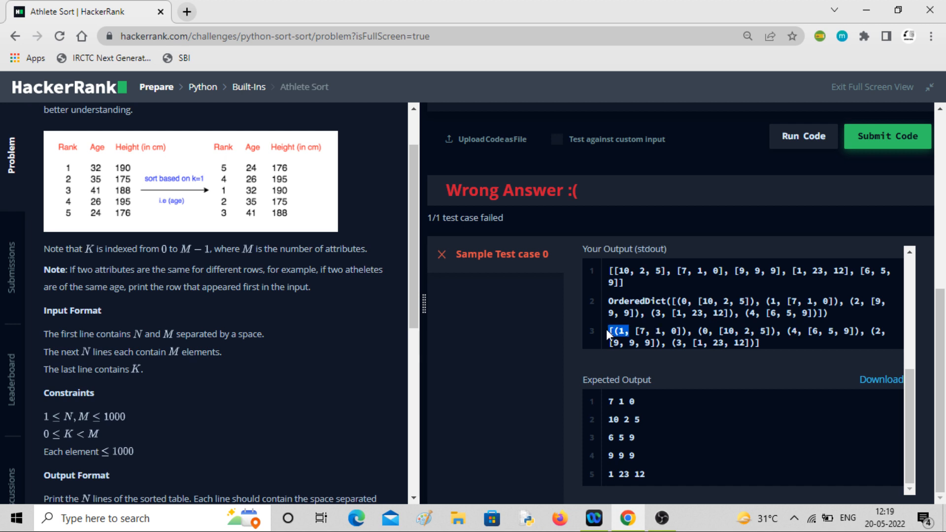
{"action": "scroll", "scroll_direction": "down", "scroll_amount": 3}
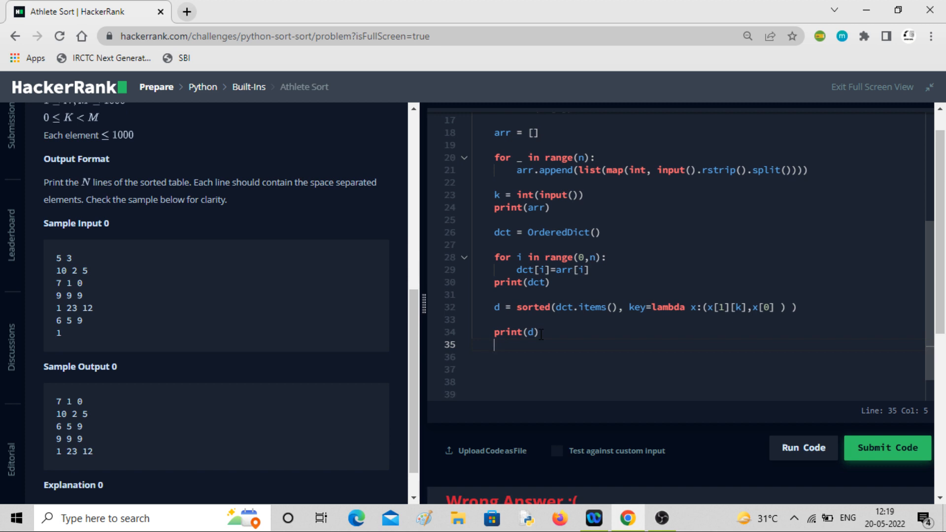
Add a 'for i in d: print(...)' loop and comment out the debug print lines.
{"action": "type", "text": "for i in d:"}
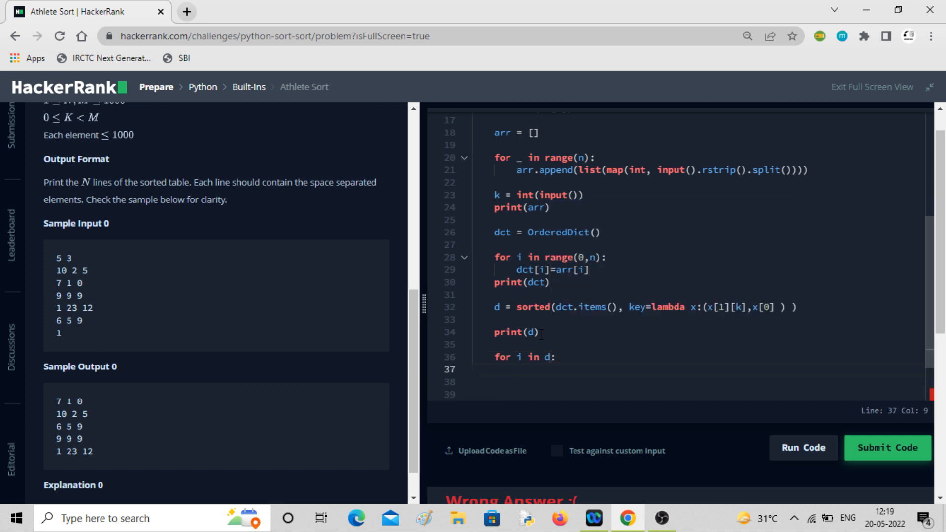
{"action": "type", "text": "print("}
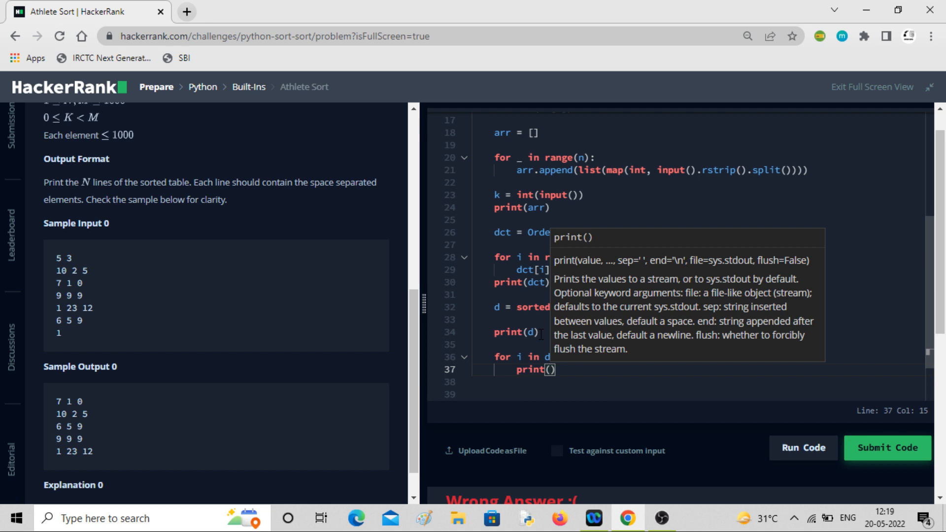
{"action": "type", "text": "i"}
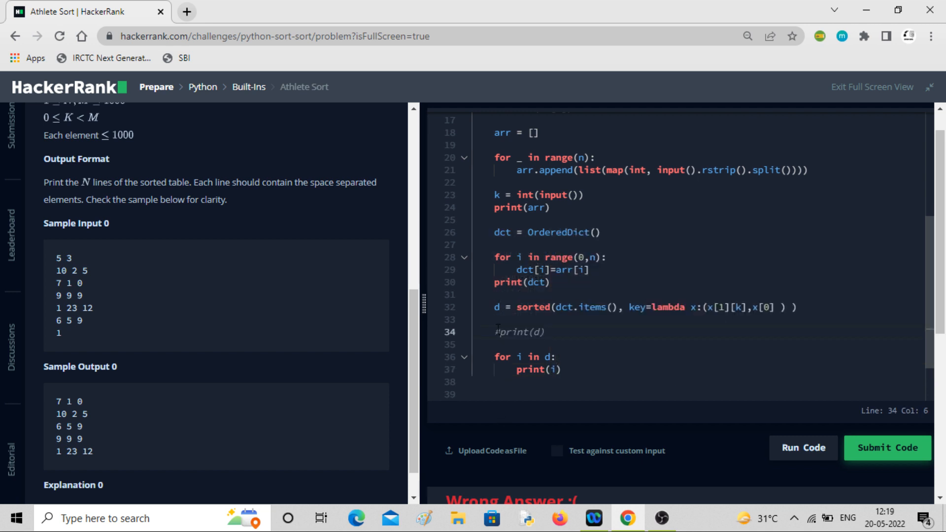
{"action": "left_click", "coordinate": [494, 283]}
{"action": "type", "text": "#"}
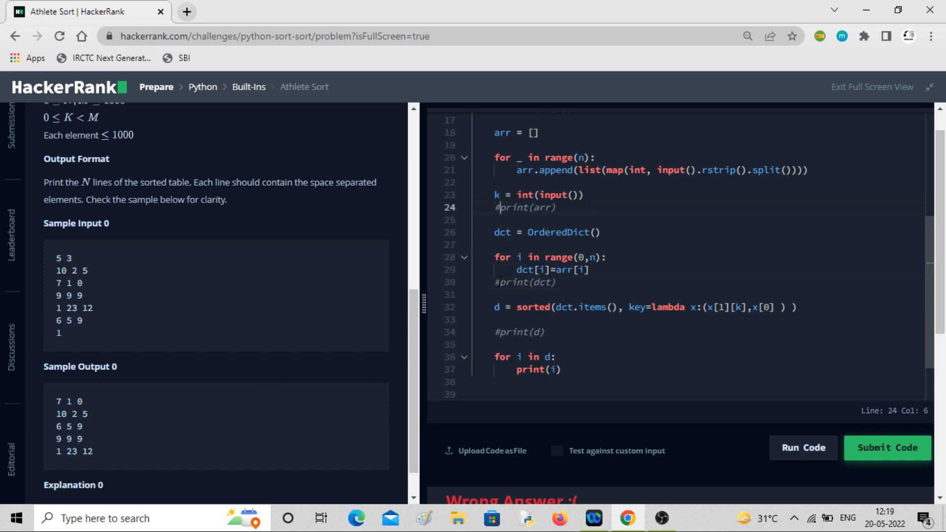
{"action": "left_click", "coordinate": [886, 448]}
{"action": "type", "text": "["}
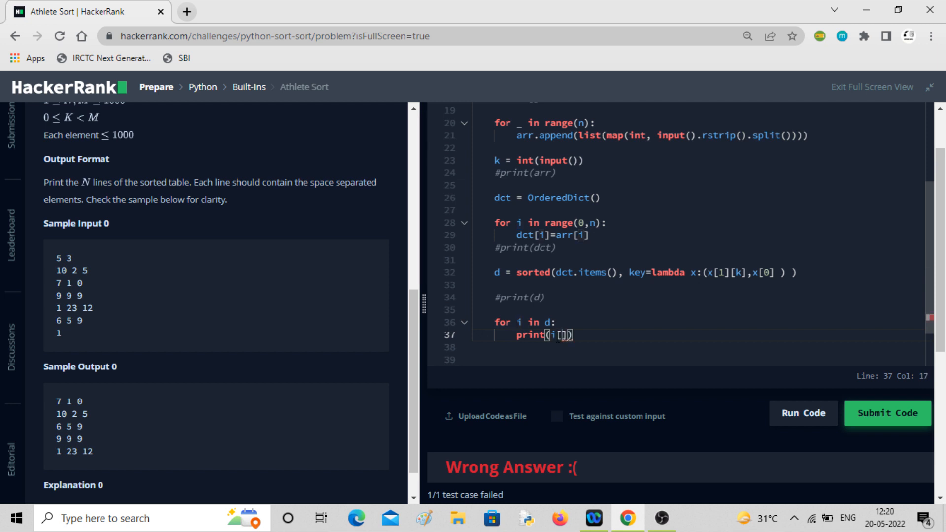
Print each sorted row unpacked as print(*i[1]) and rerun the sample test case.
{"action": "type", "text": "i"}
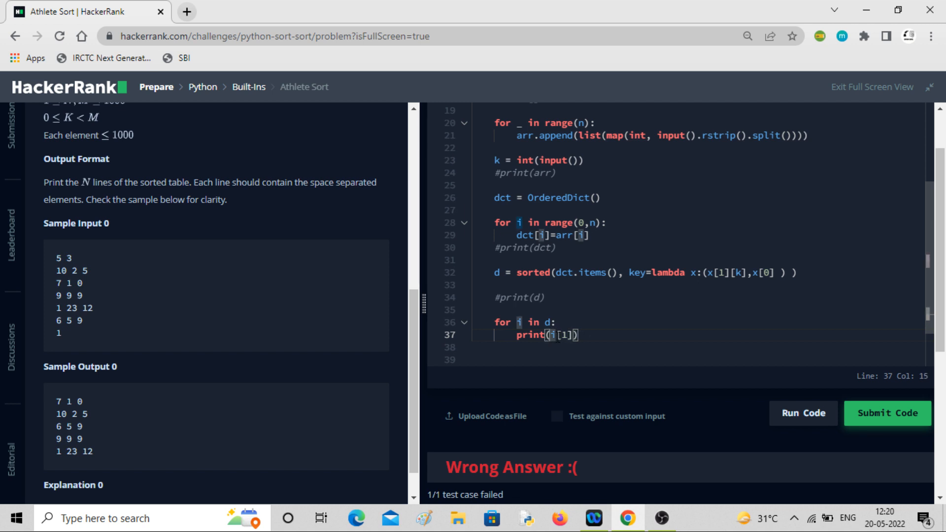
{"action": "type", "text": "*"}
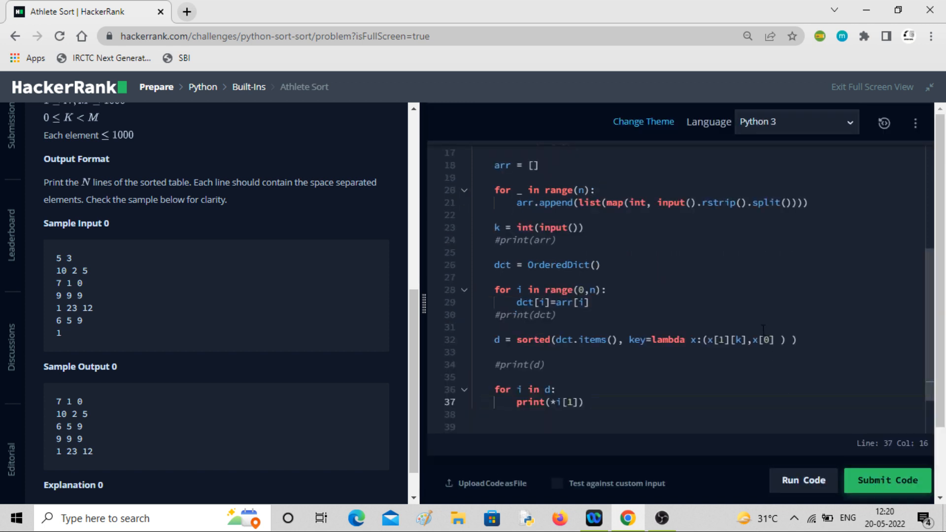
{"action": "left_click", "coordinate": [803, 483]}
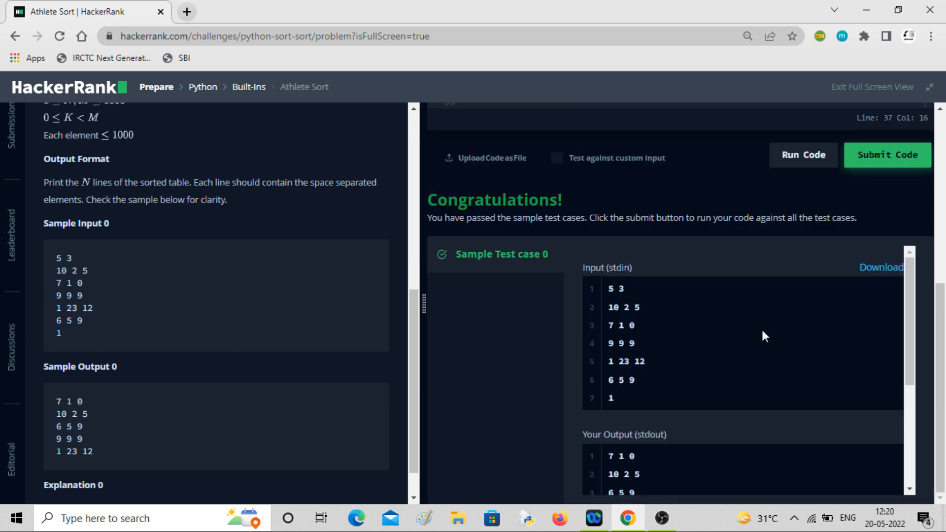
Submit the solution and view both test cases passing with 30.00 points earned.
{"action": "scroll", "scroll_direction": "down", "scroll_amount": 3}
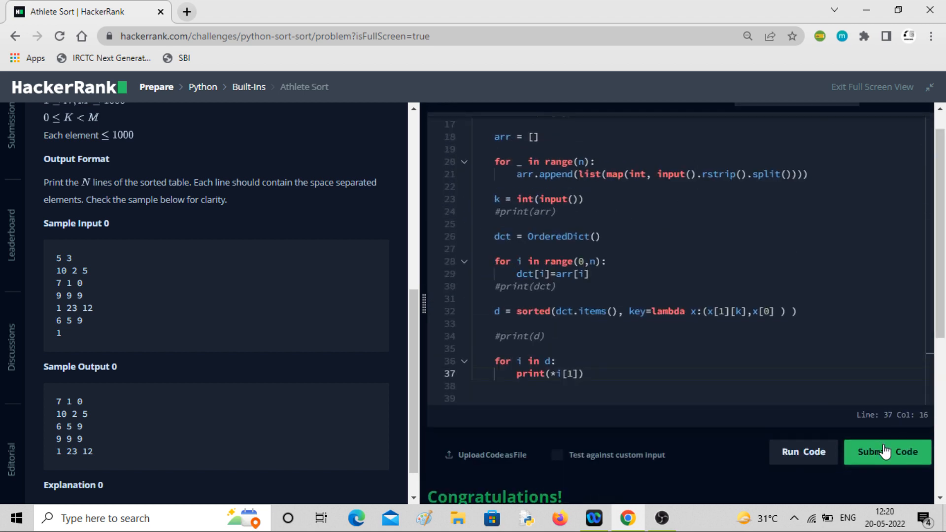
{"action": "left_click", "coordinate": [887, 451]}
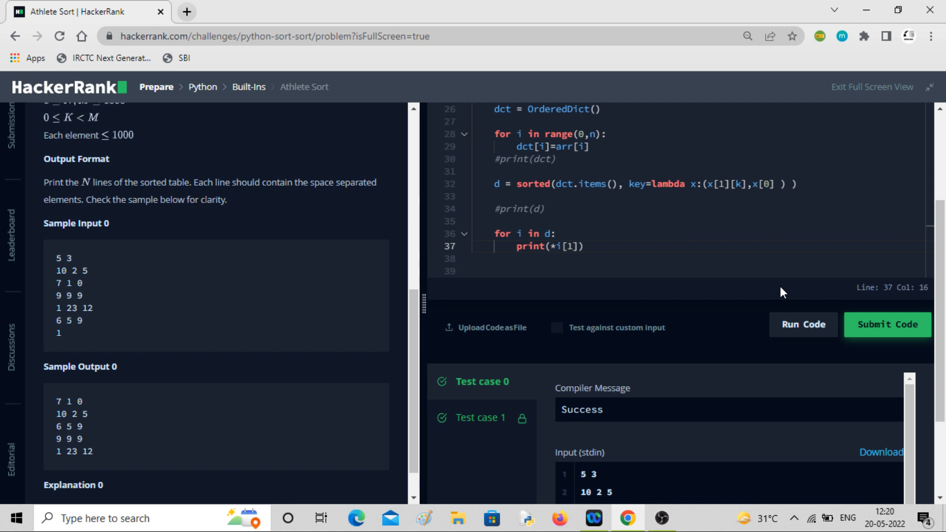
{"action": "left_click", "coordinate": [887, 324]}
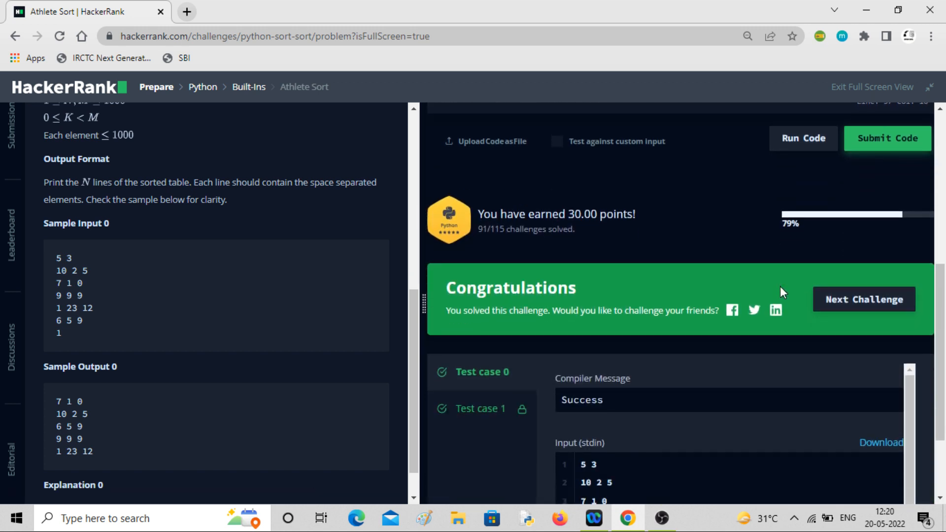
{"action": "scroll", "scroll_direction": "down", "scroll_amount": 3}
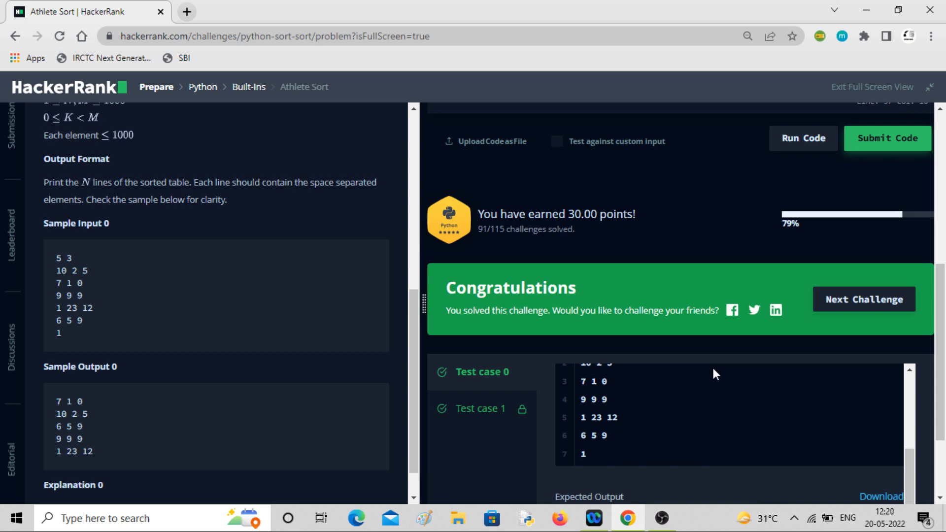